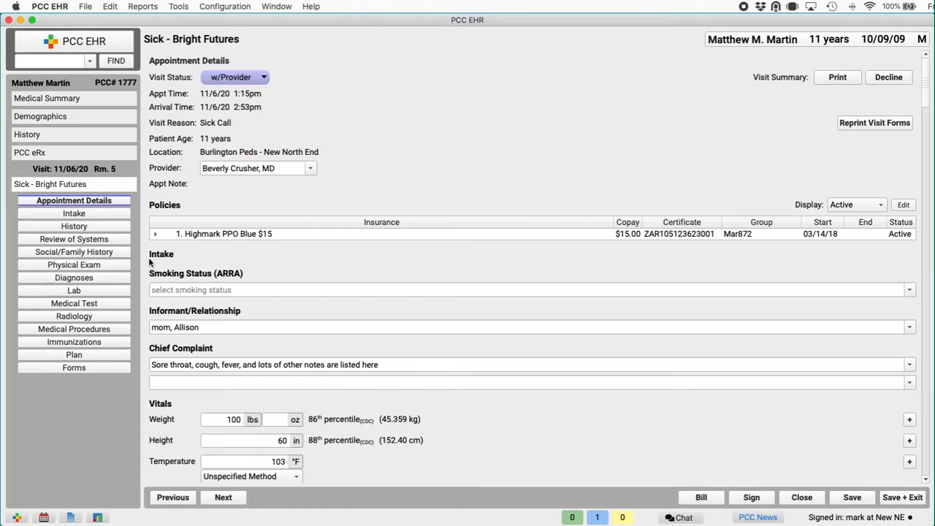
Order Rapid Strep with Overnight Culture, then choose CBC with Diff as an additional lab
left_click(73, 289)
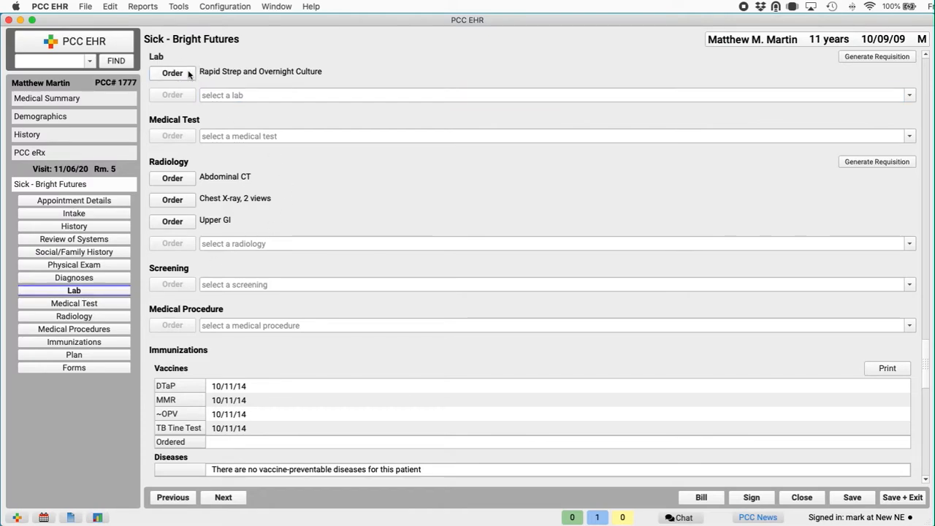
left_click(173, 73)
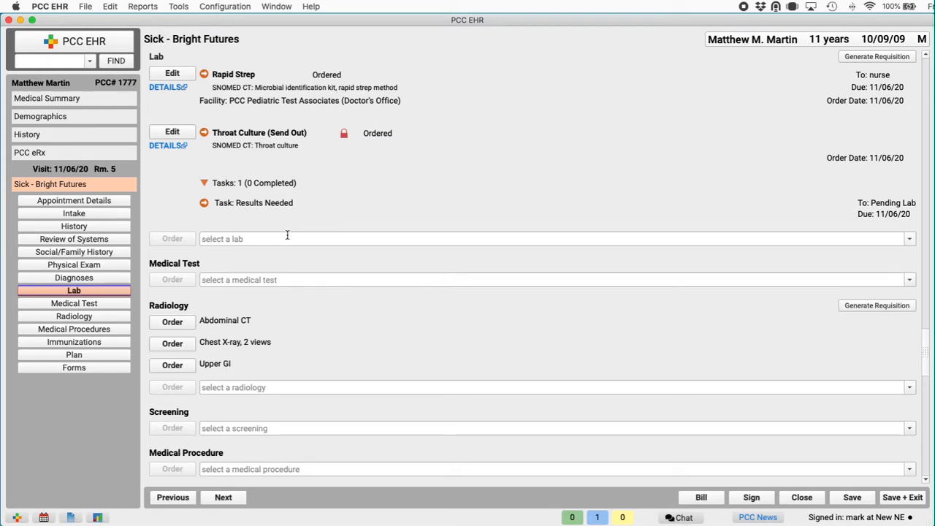
type("cbc")
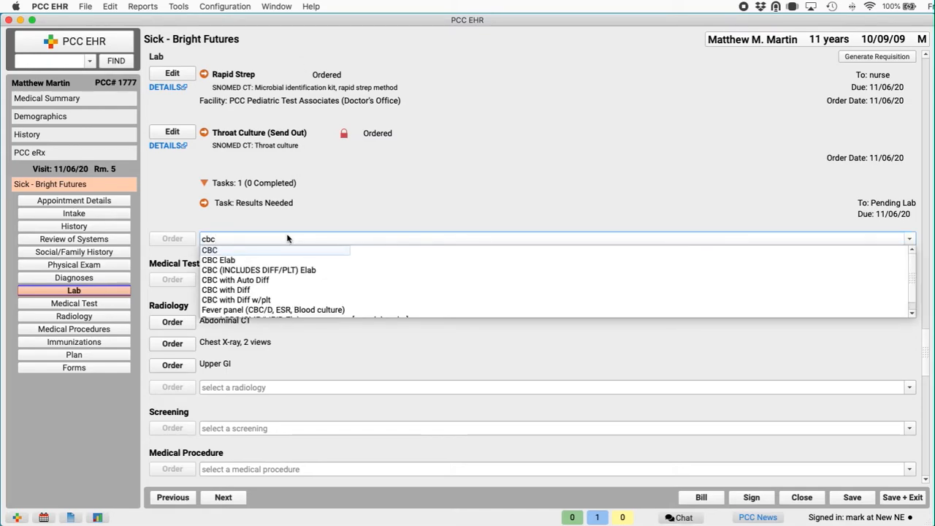
left_click(225, 290)
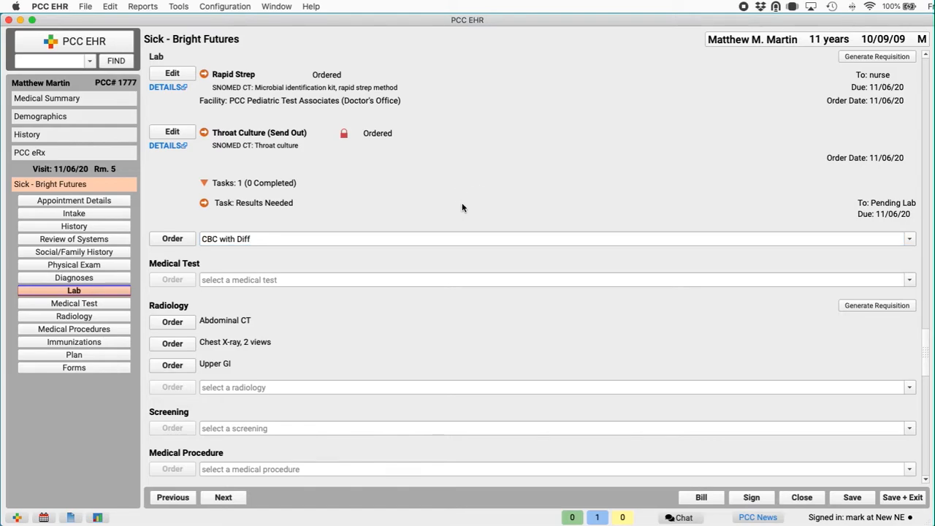
mouse_move(456, 195)
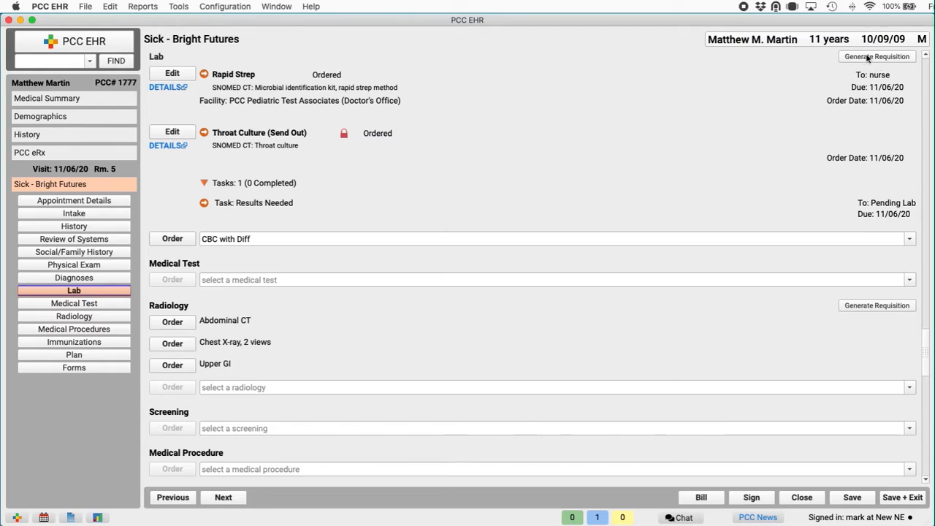
mouse_move(518, 208)
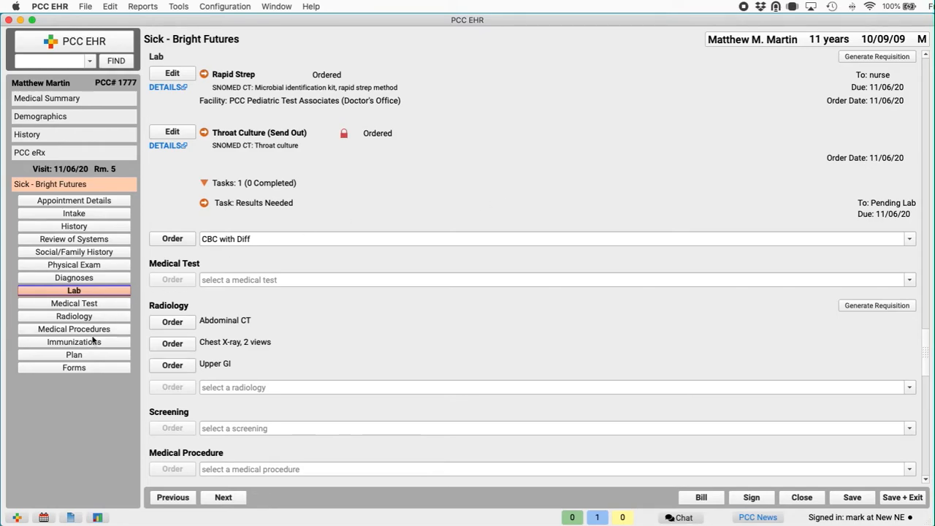
Order the Tdap vaccine from the visit's Immunization Orders
left_click(73, 342)
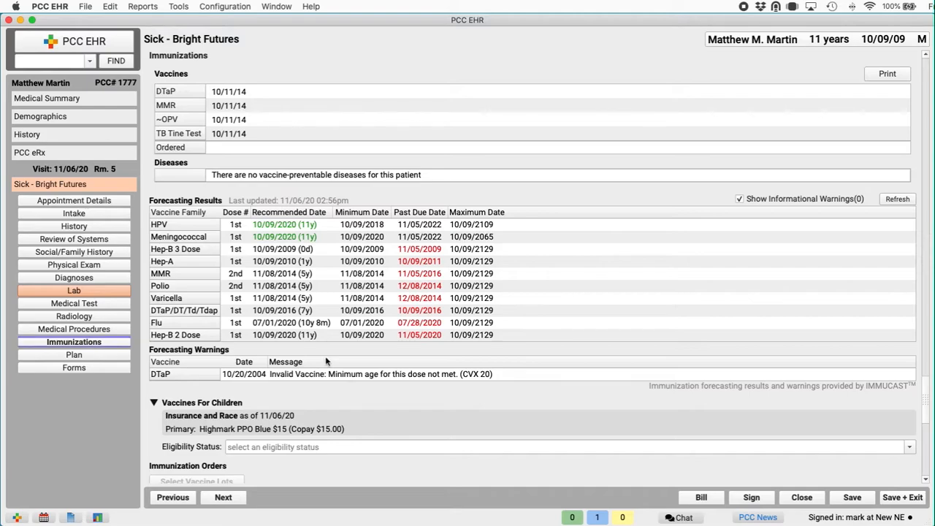
scroll("down", 3)
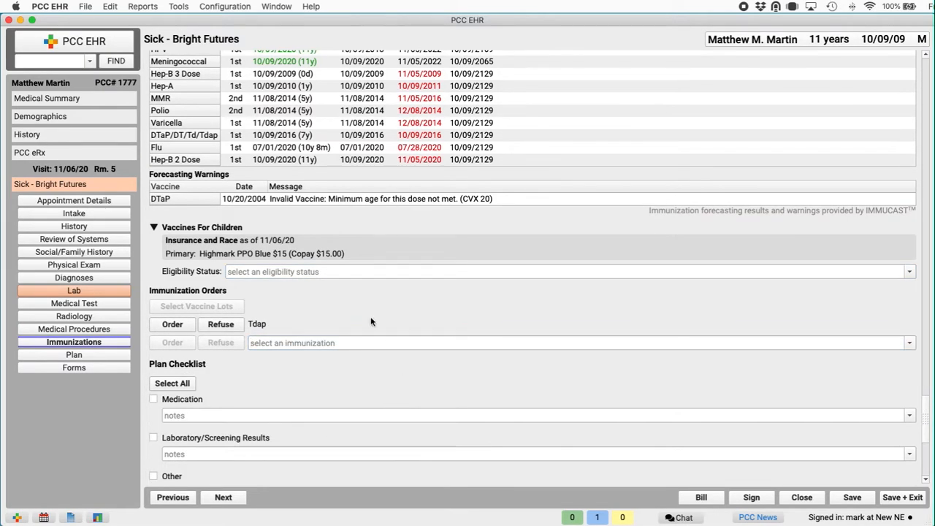
mouse_move(300, 331)
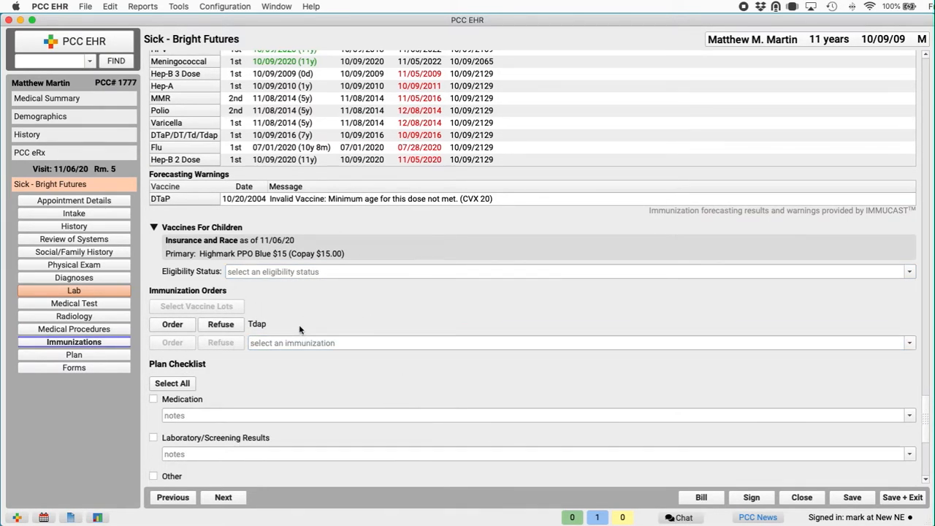
mouse_move(326, 385)
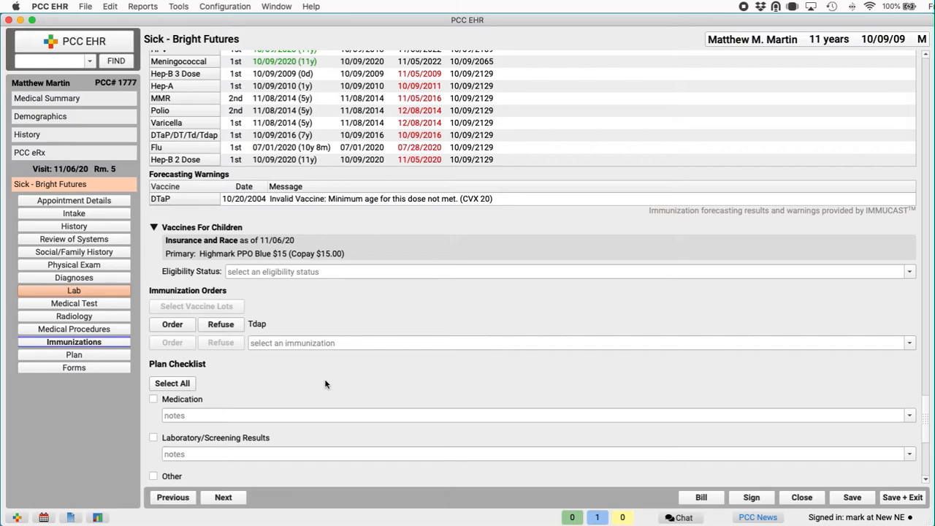
left_click(172, 324)
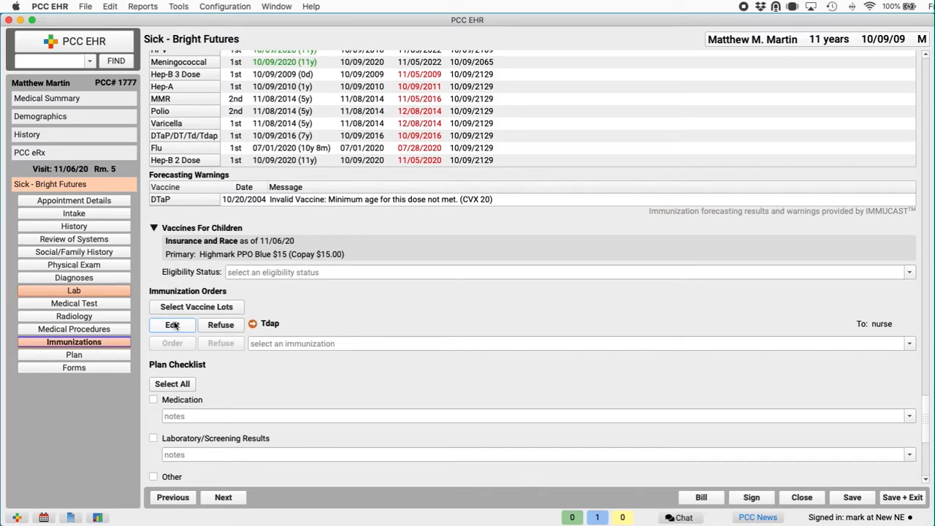
Order a Gastroenterology referral from the visit plan
left_click(73, 355)
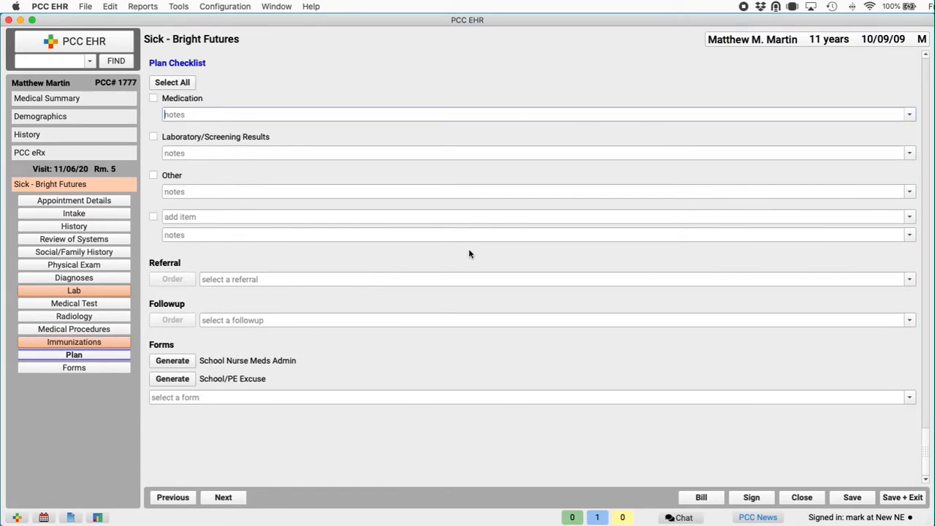
type("ga")
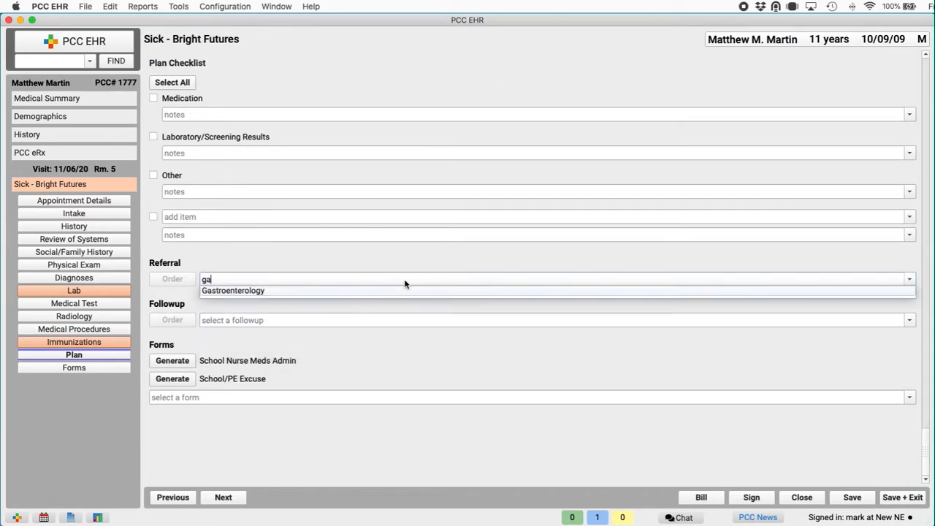
left_click(234, 289)
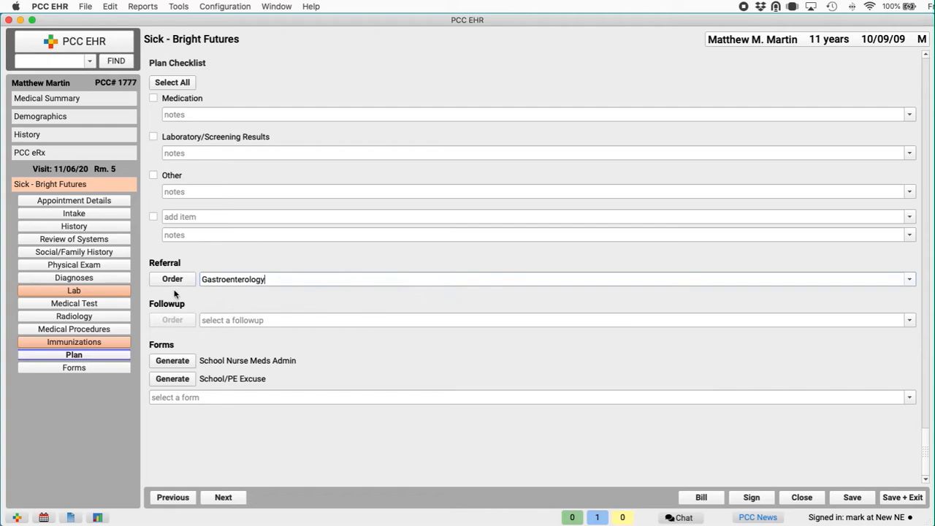
left_click(172, 279)
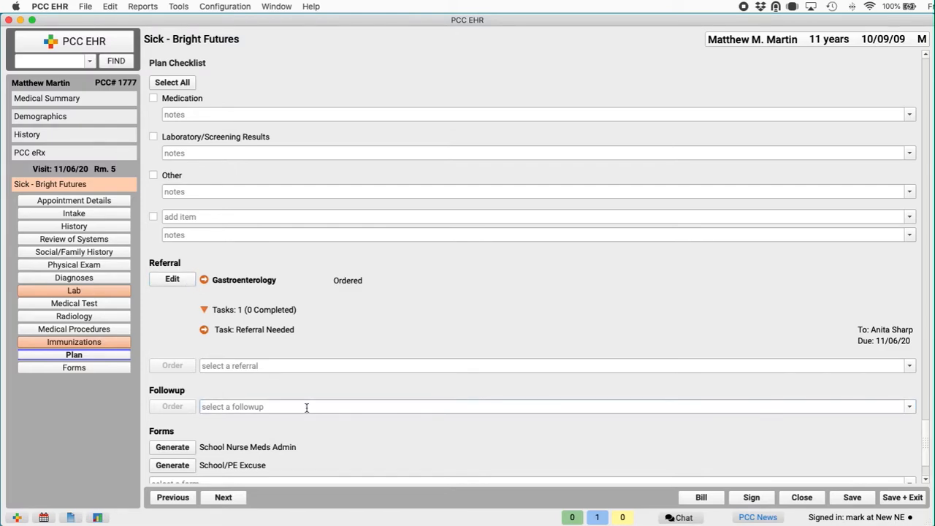
Order a follow-up in 3 months, then return to the lab orders
type("fol")
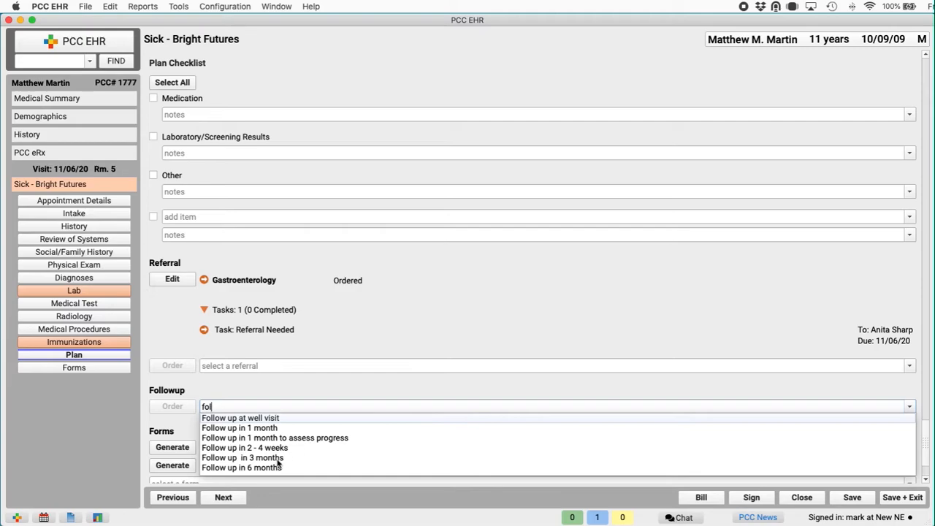
left_click(243, 458)
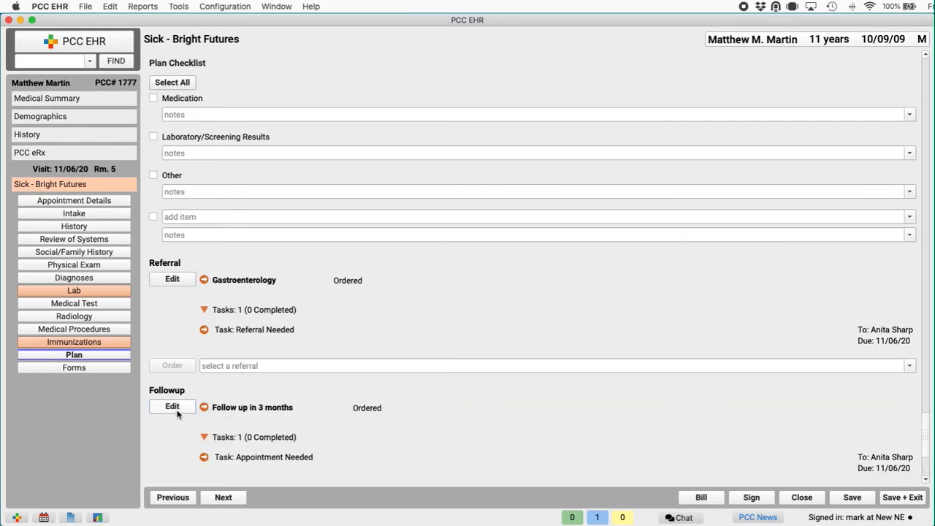
mouse_move(523, 399)
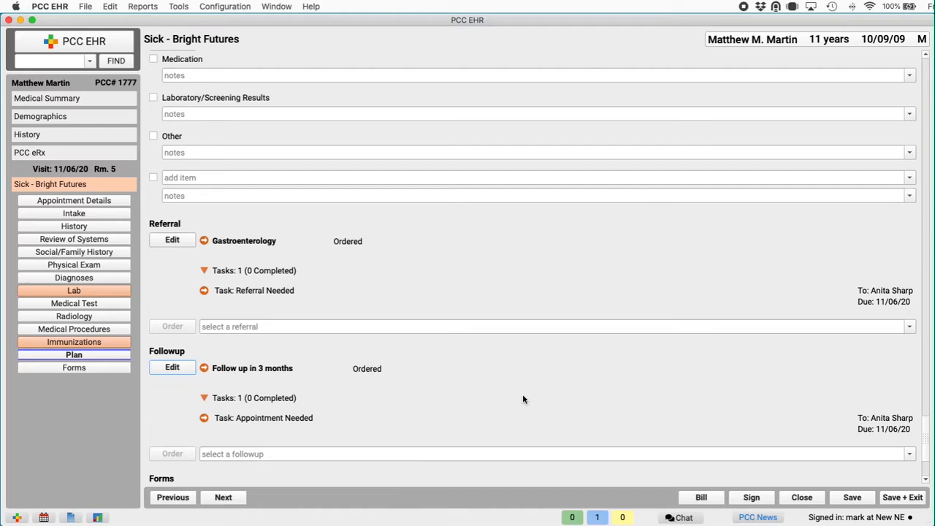
left_click(73, 290)
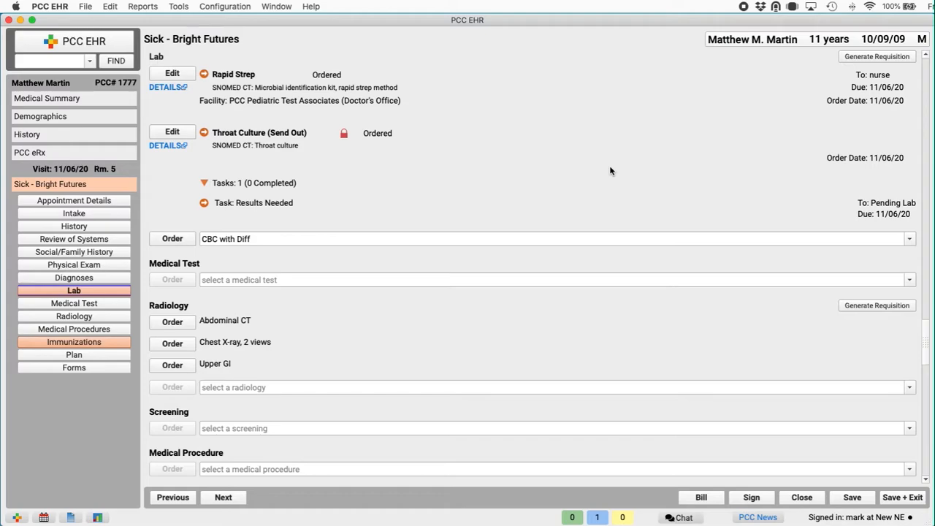
mouse_move(421, 96)
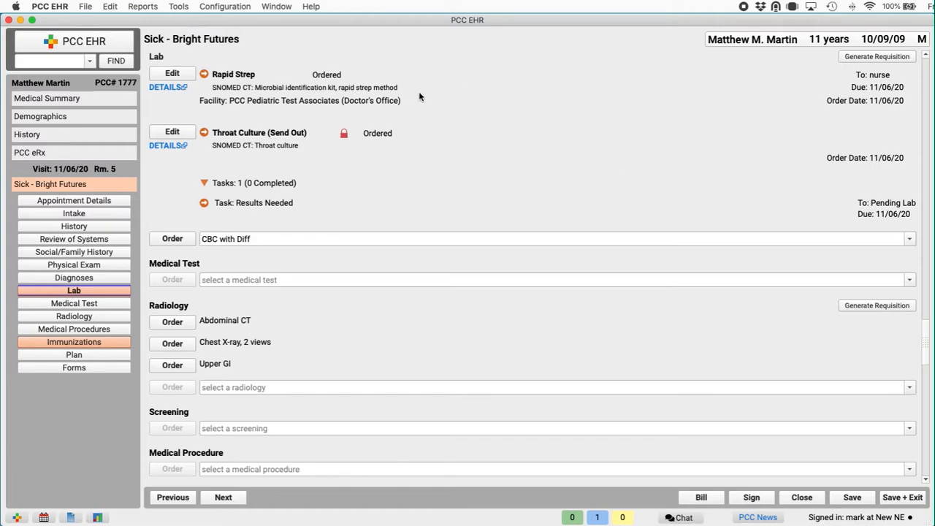
mouse_move(447, 97)
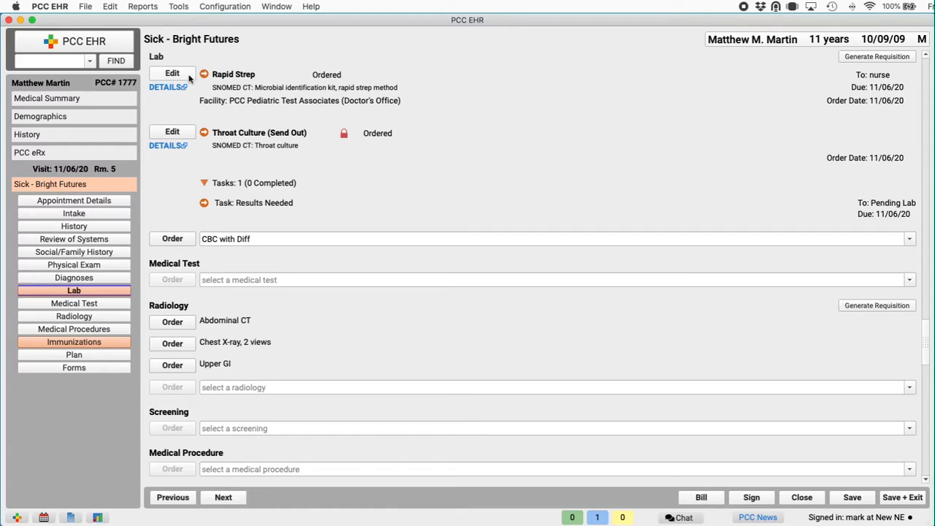
Edit the Rapid Strep order, record the specimen as collected, and keep it on patient reports
left_click(172, 73)
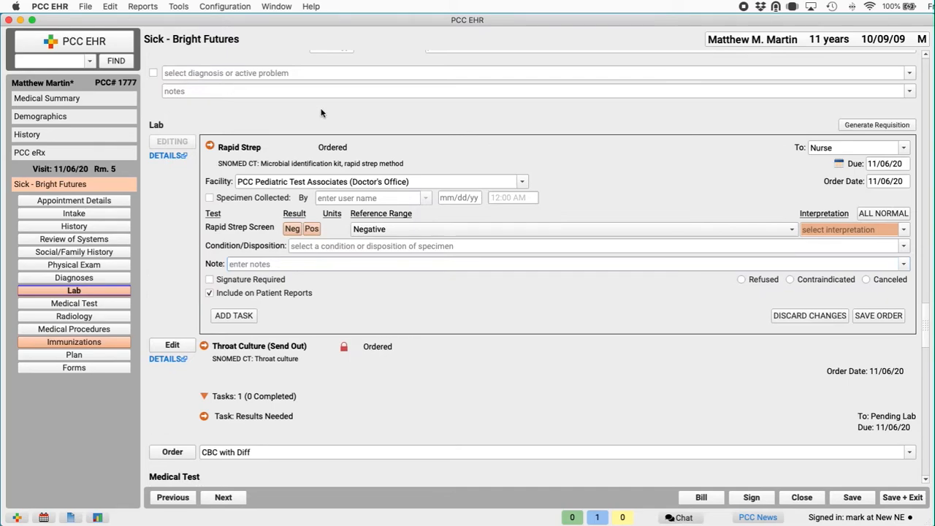
mouse_move(567, 330)
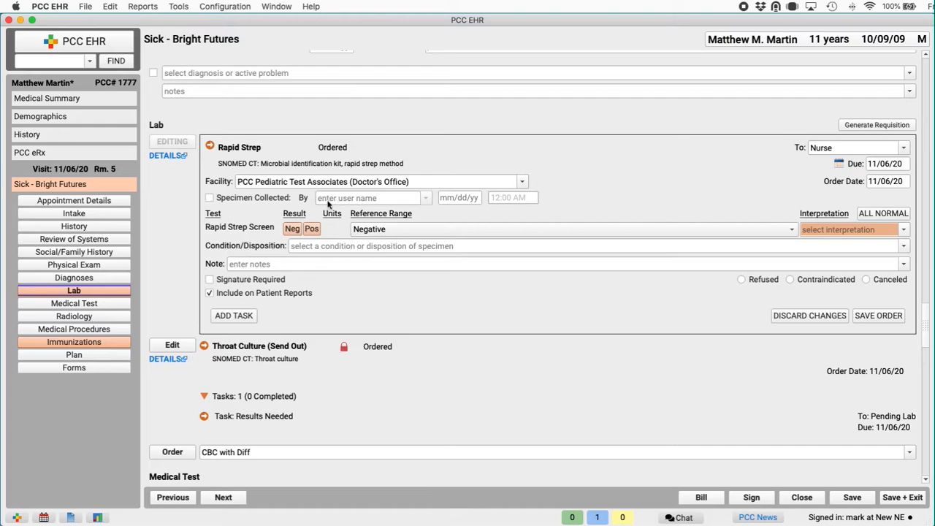
left_click(211, 197)
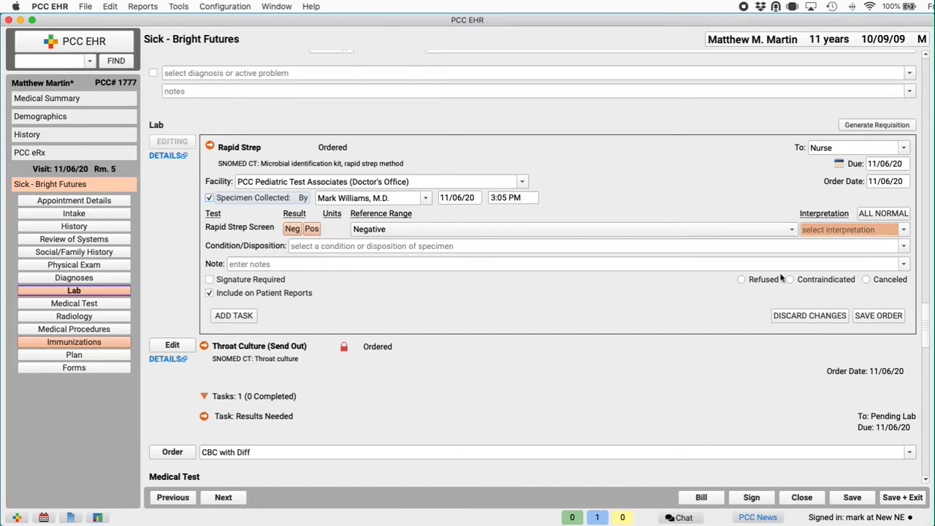
mouse_move(821, 290)
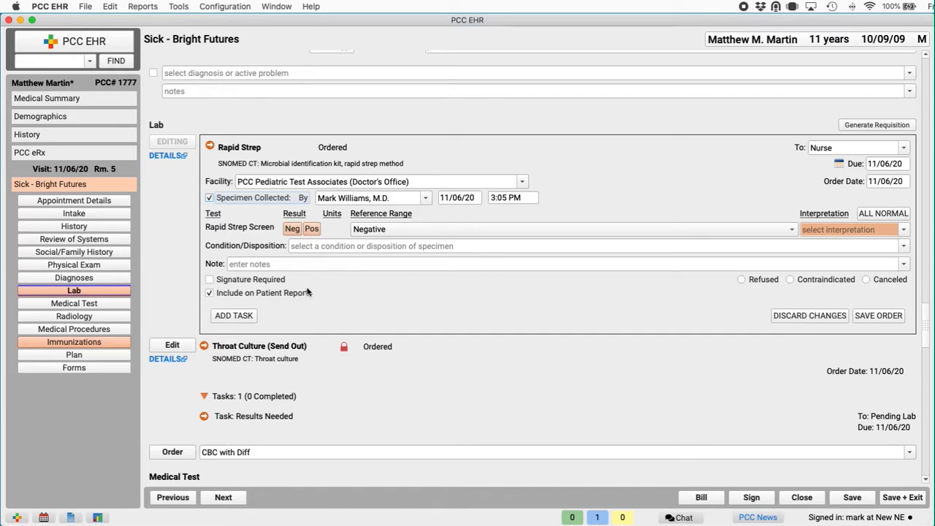
left_click(210, 292)
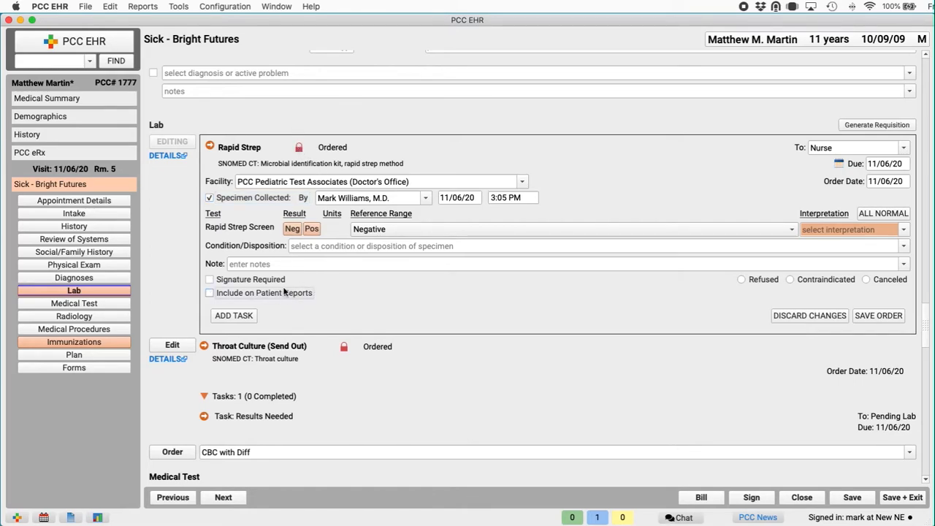
left_click(210, 292)
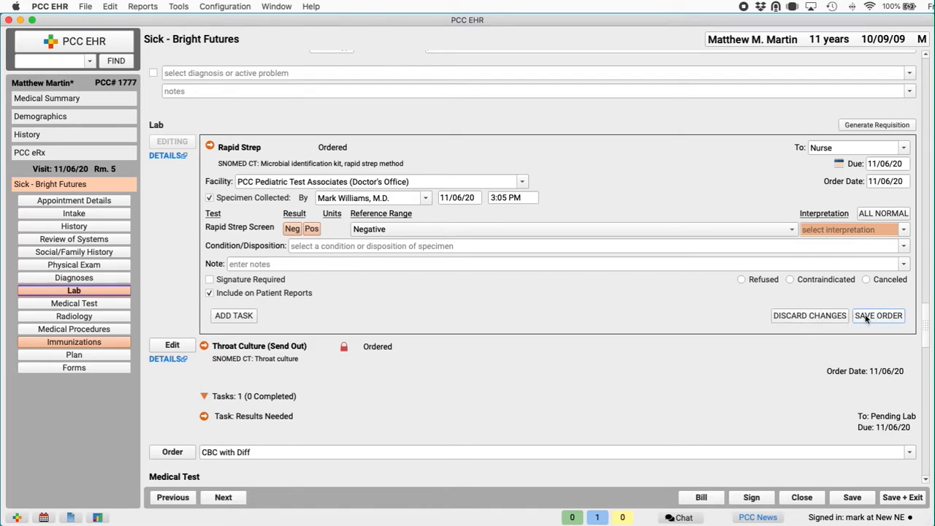
Save the Rapid Strep order, then set the follow-up task due date to 01/05/21 and save it
left_click(73, 356)
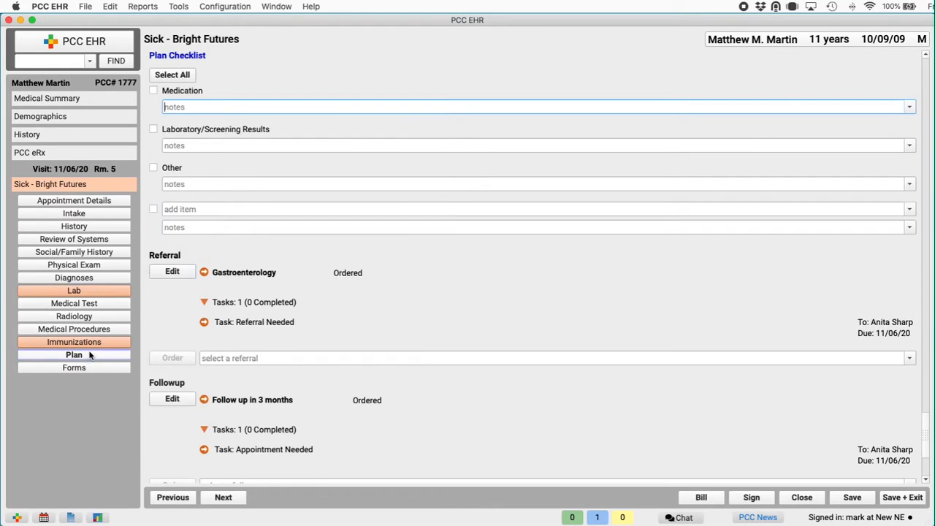
left_click(173, 398)
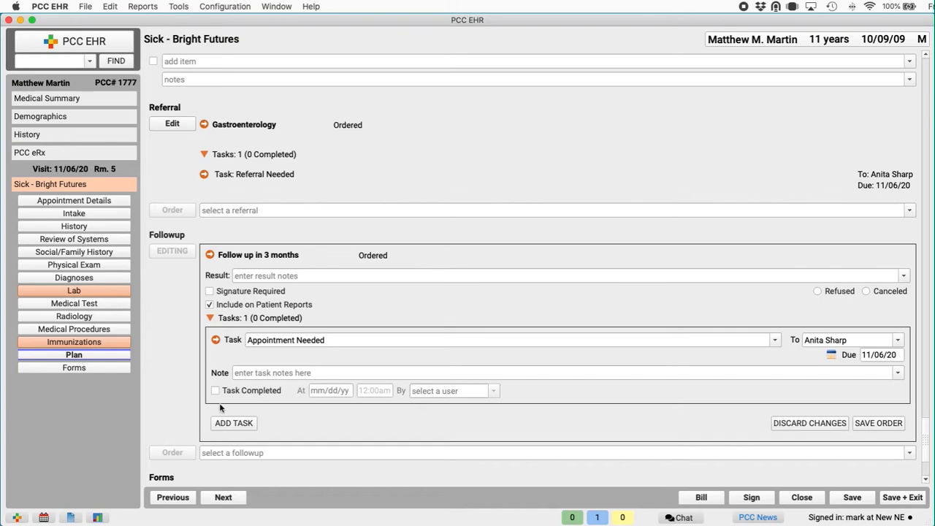
mouse_move(123, 316)
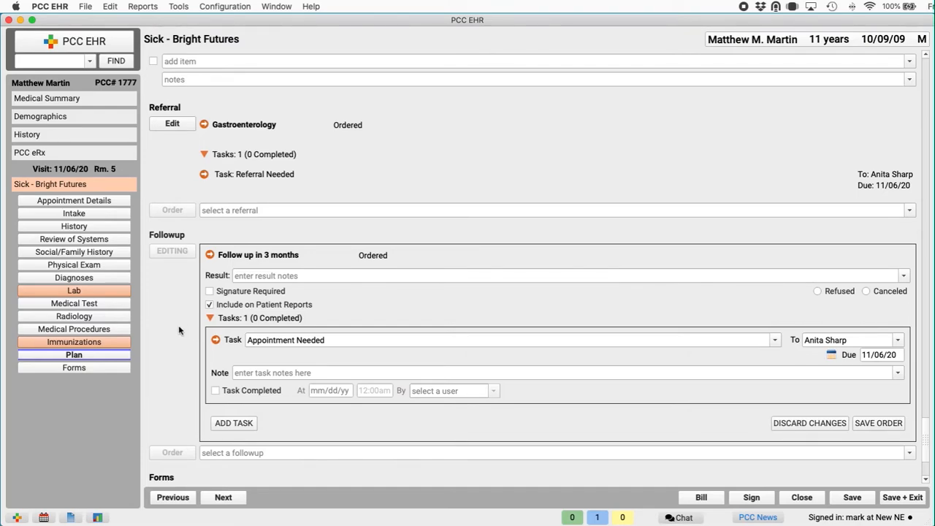
left_click(880, 355)
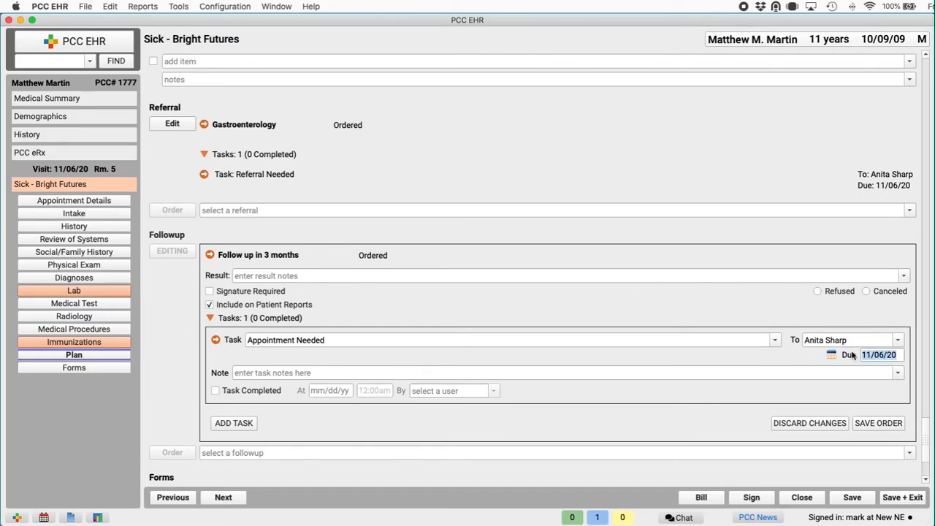
type("60")
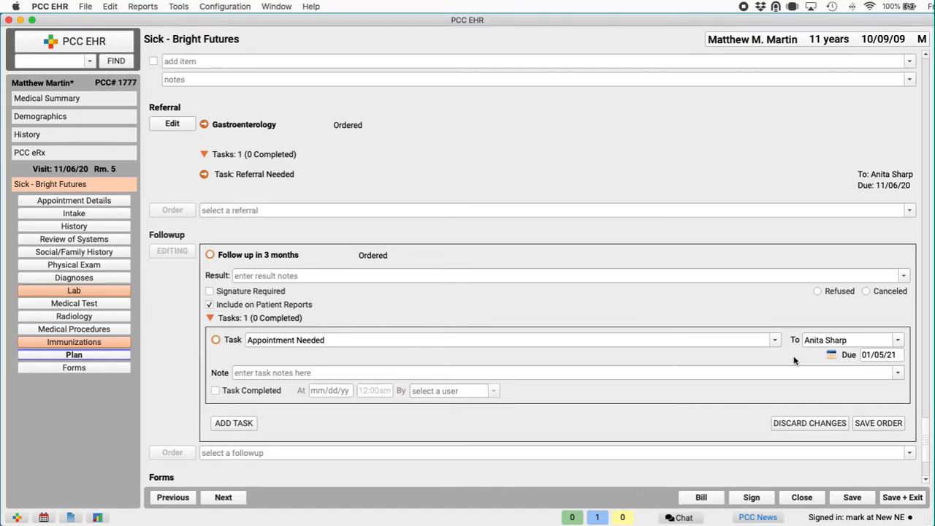
left_click(879, 424)
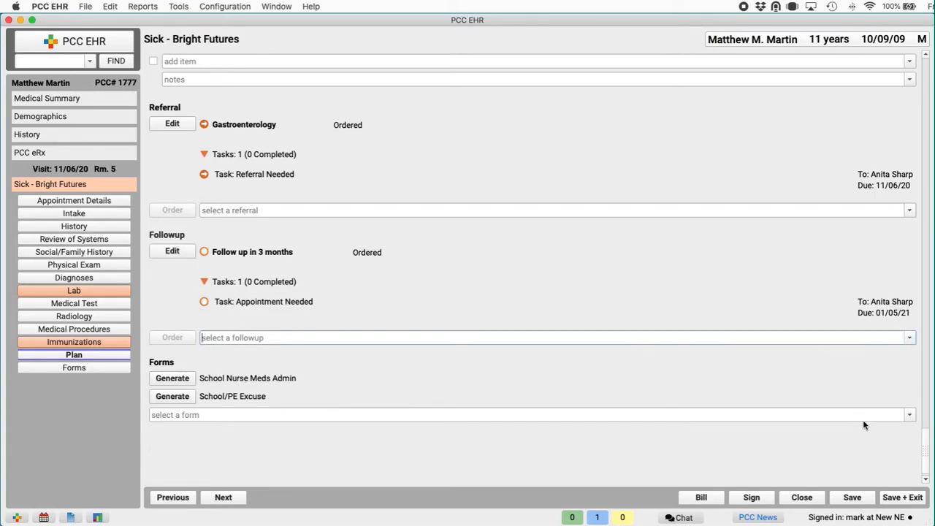
mouse_move(708, 372)
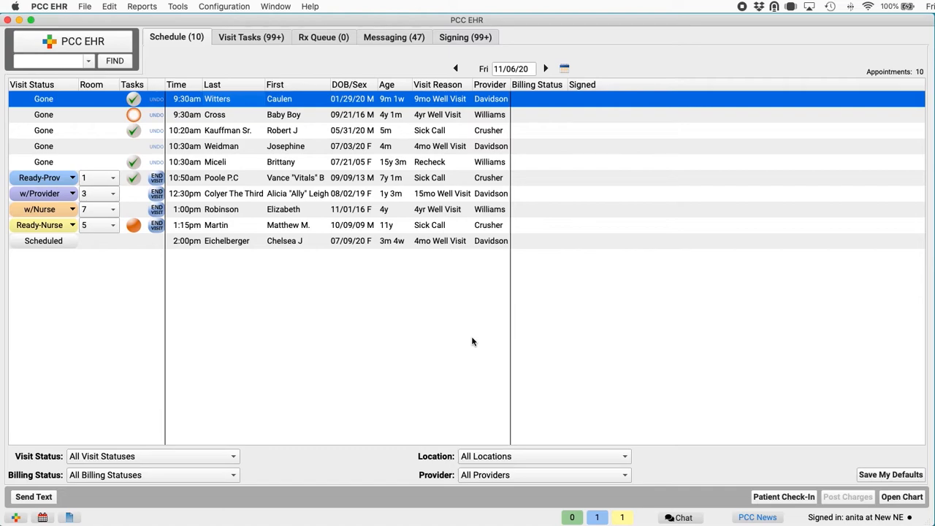
mouse_move(507, 480)
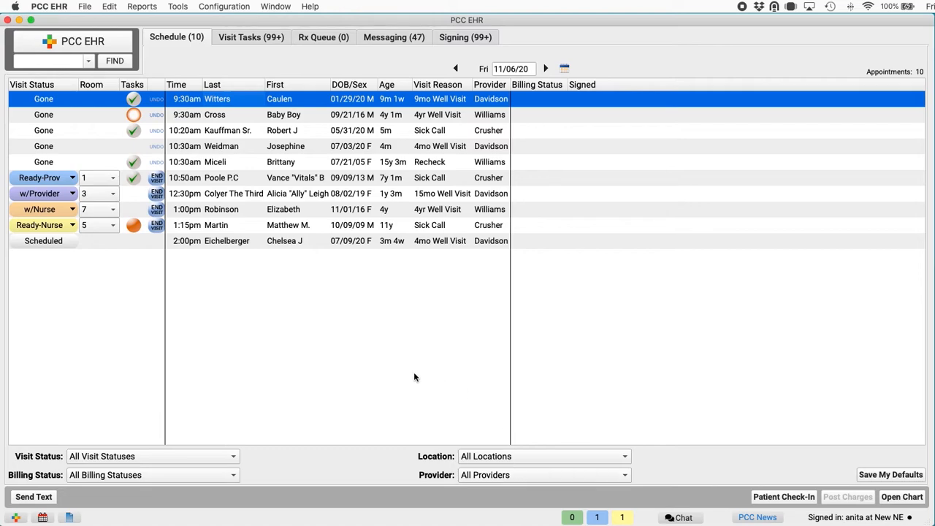
mouse_move(70, 273)
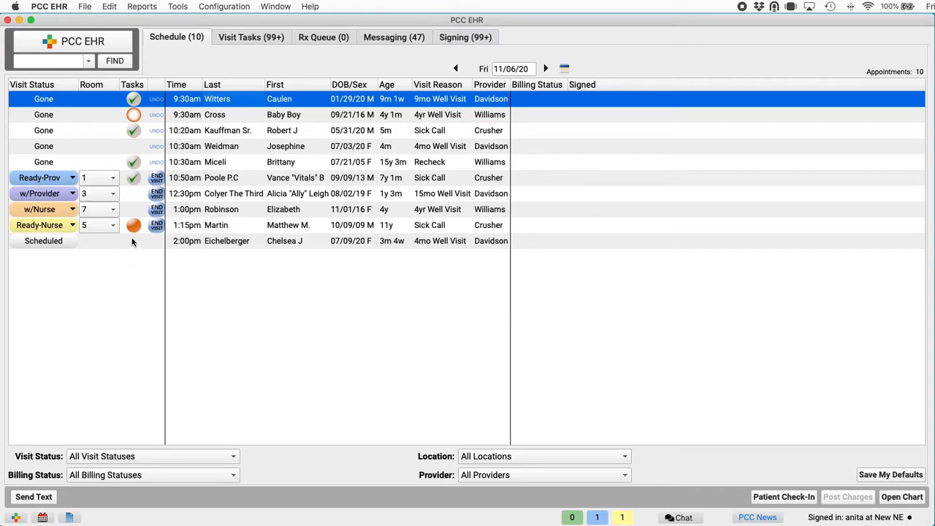
left_click(134, 225)
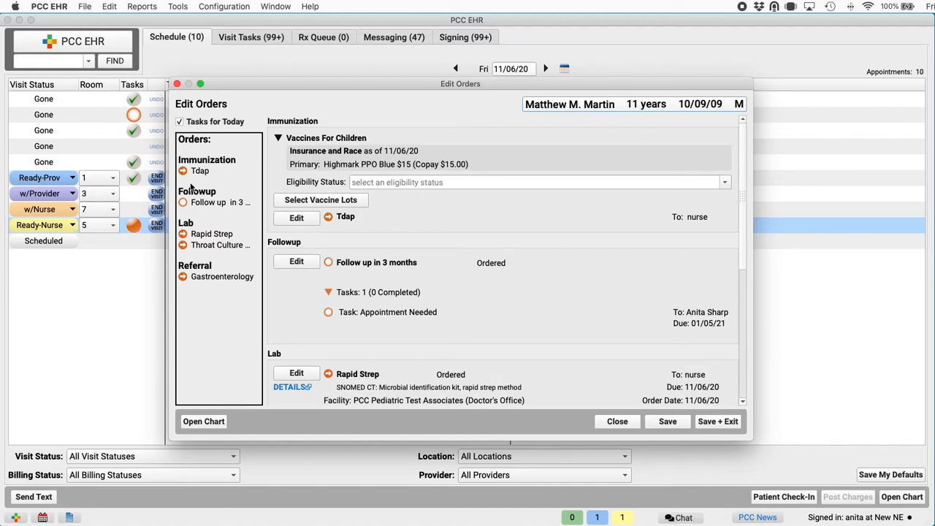
mouse_move(702, 298)
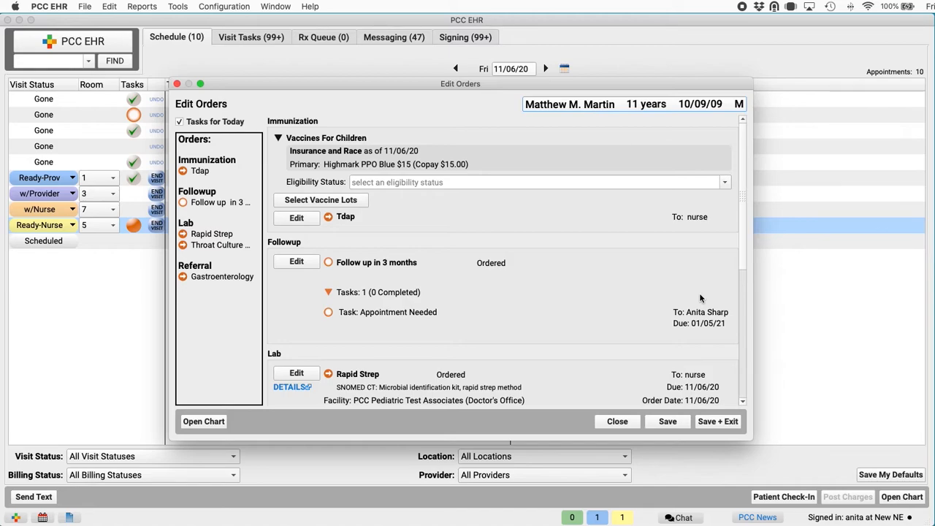
mouse_move(673, 289)
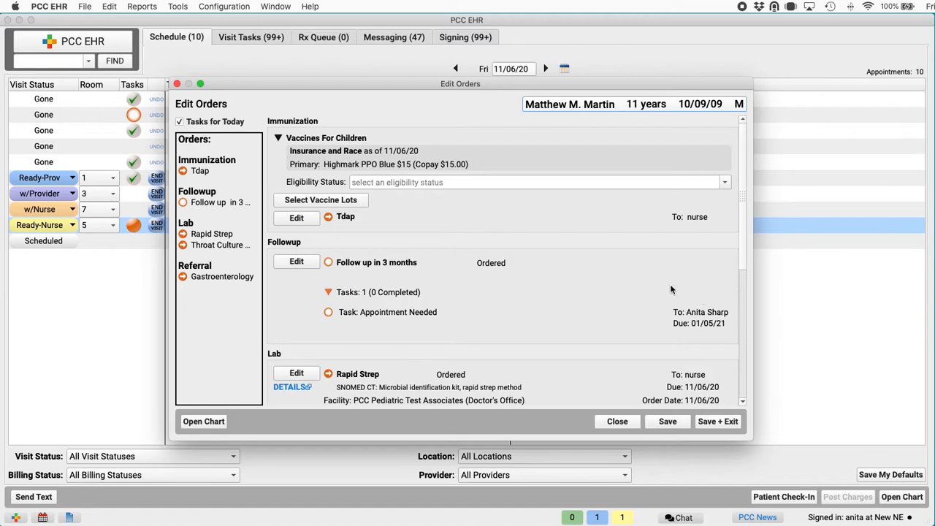
Complete the Rapid Strep order with a negative screen result
scroll("down", 3)
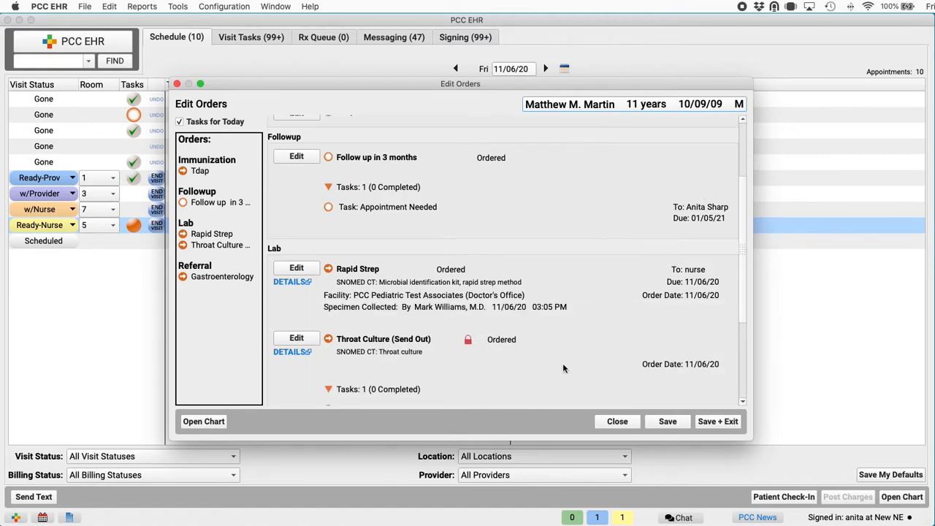
left_click(296, 267)
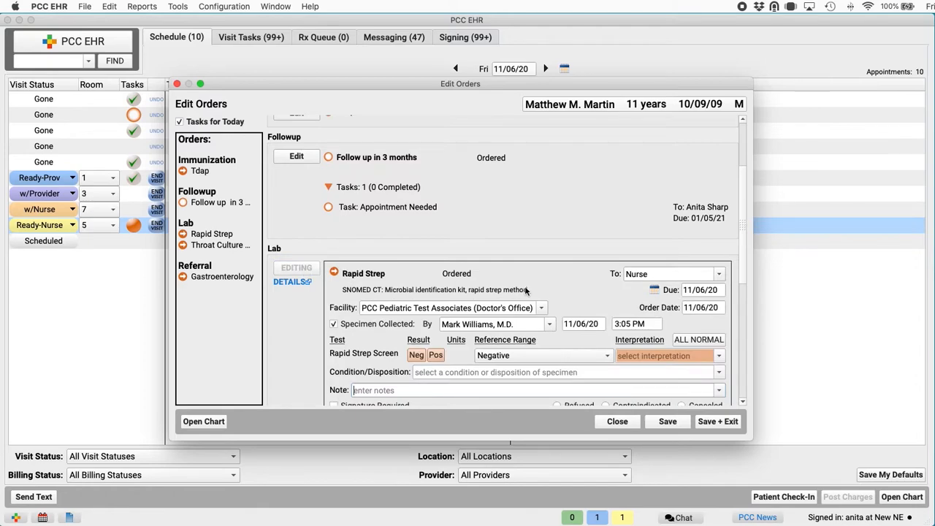
scroll("down", 3)
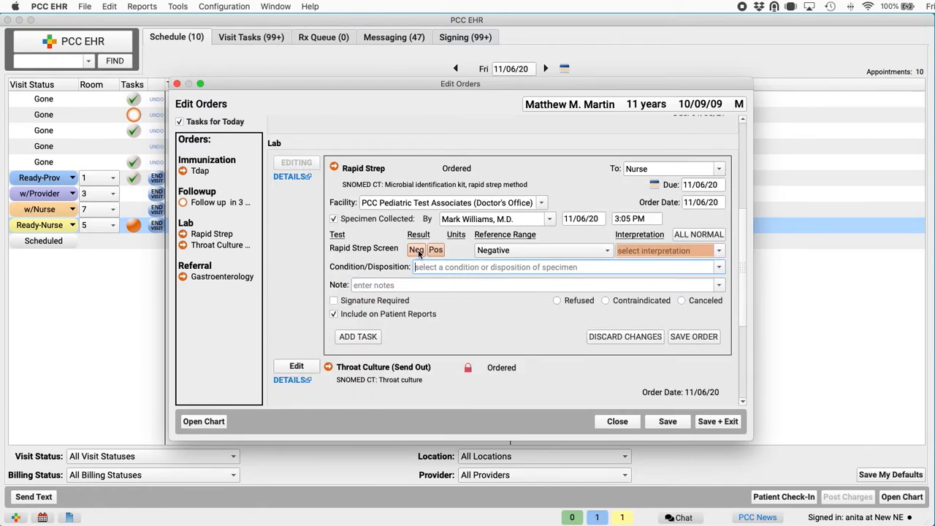
left_click(417, 249)
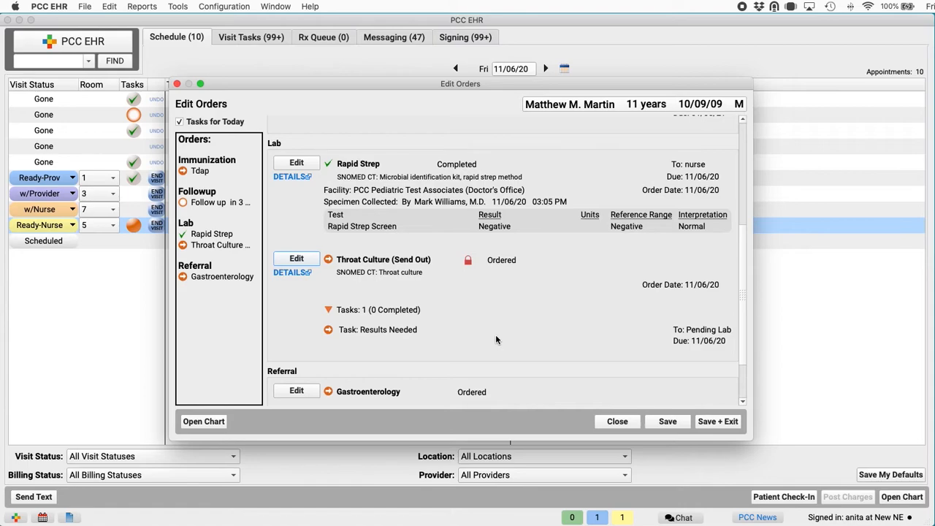
mouse_move(401, 293)
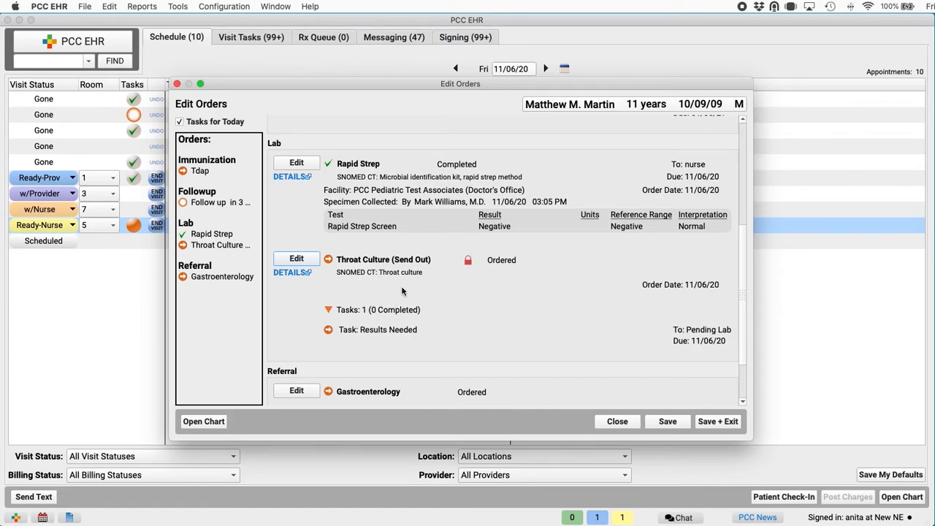
Update the Throat Culture order's specimen and results task and save it
left_click(296, 257)
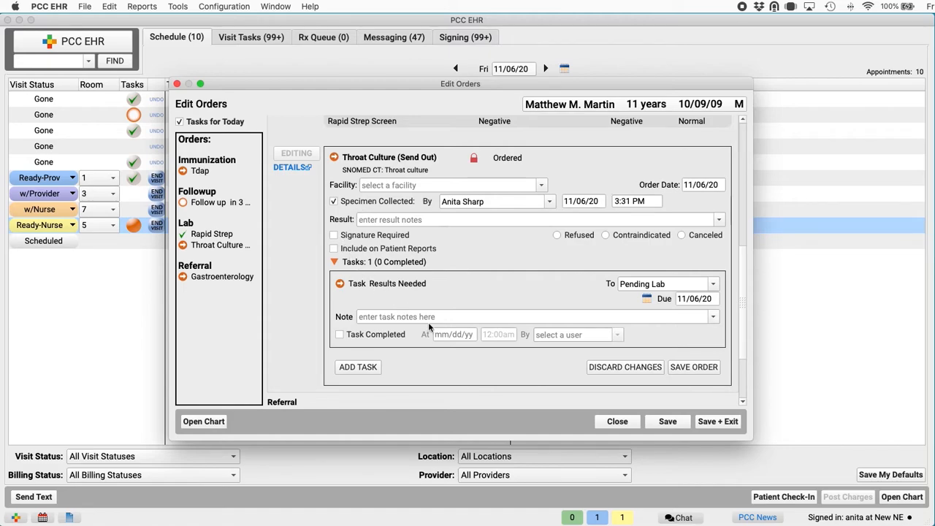
mouse_move(511, 304)
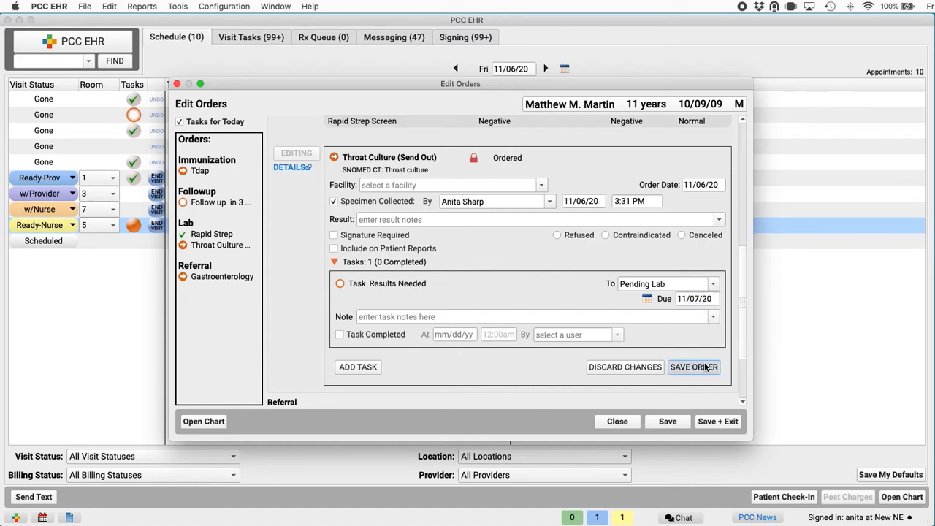
left_click(693, 366)
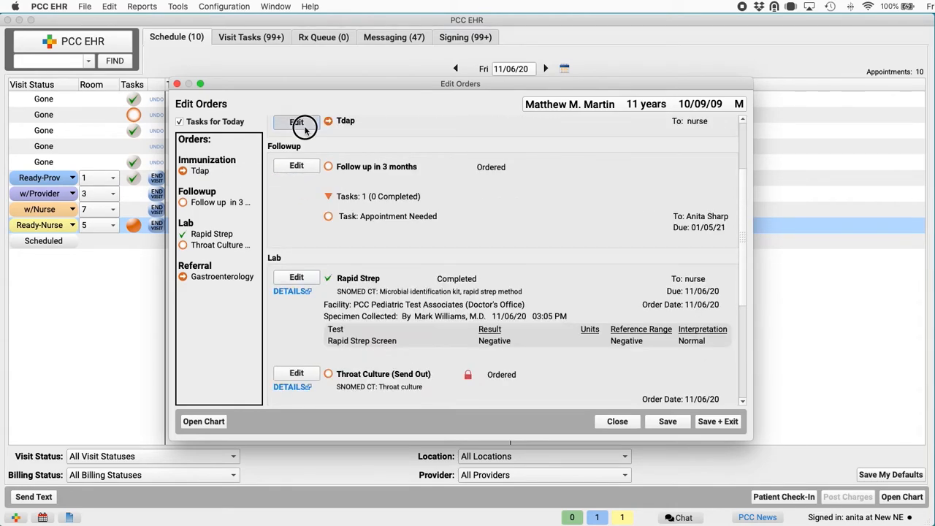
Record the Tdap dose as administered intramuscularly on 11/06/20 and save the changes
left_click(297, 121)
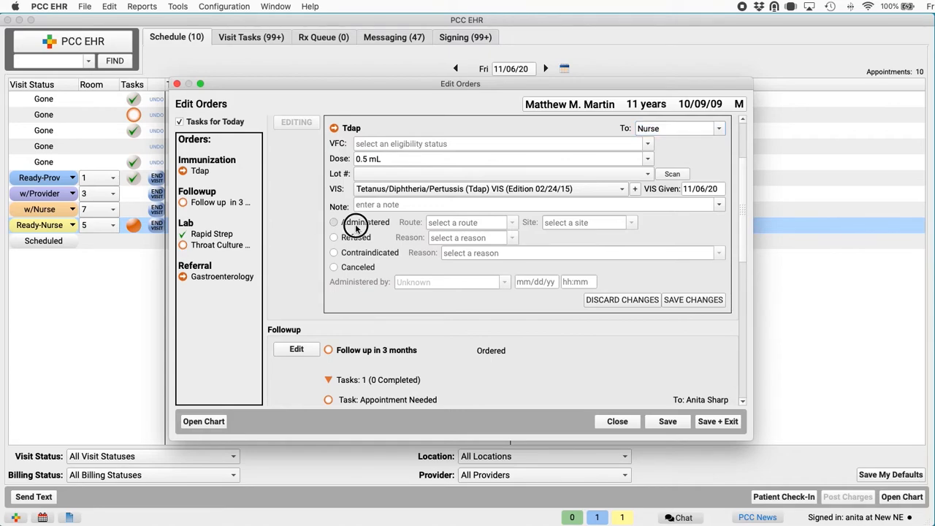
left_click(333, 222)
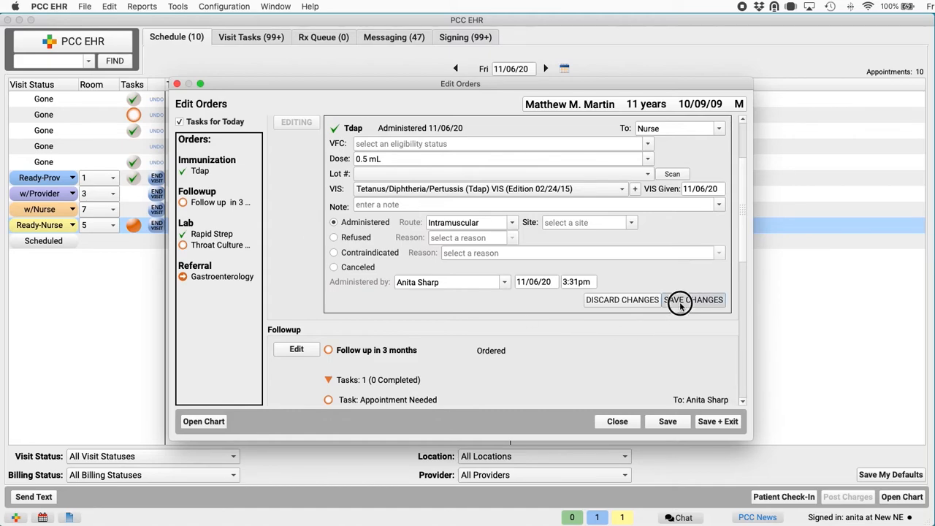
left_click(694, 299)
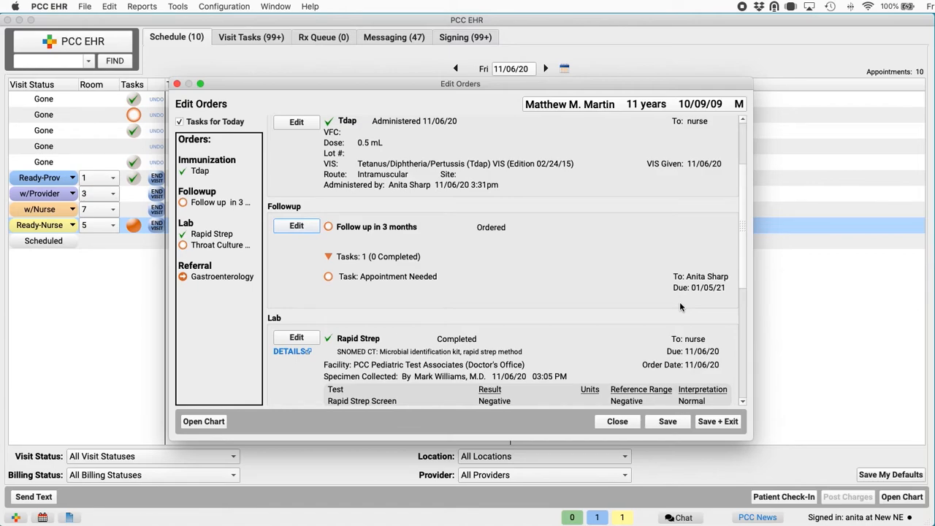
mouse_move(622, 307)
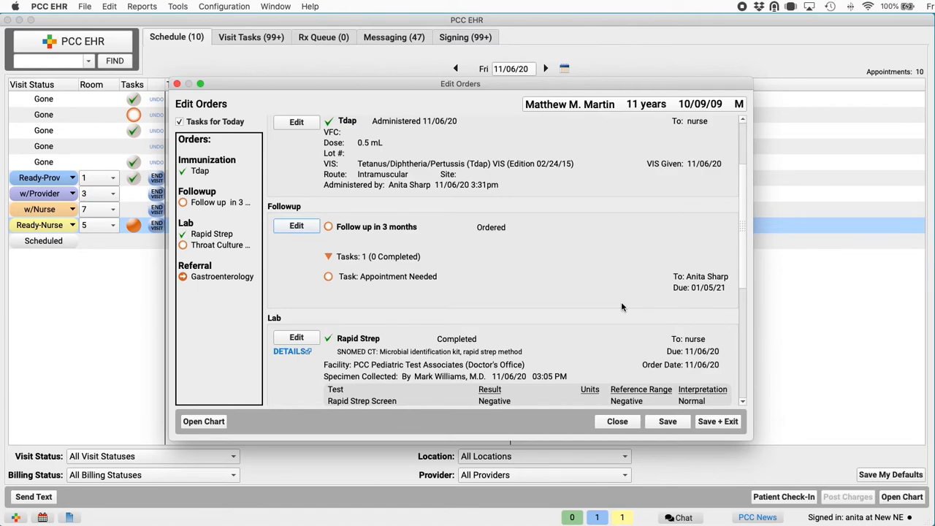
mouse_move(211, 284)
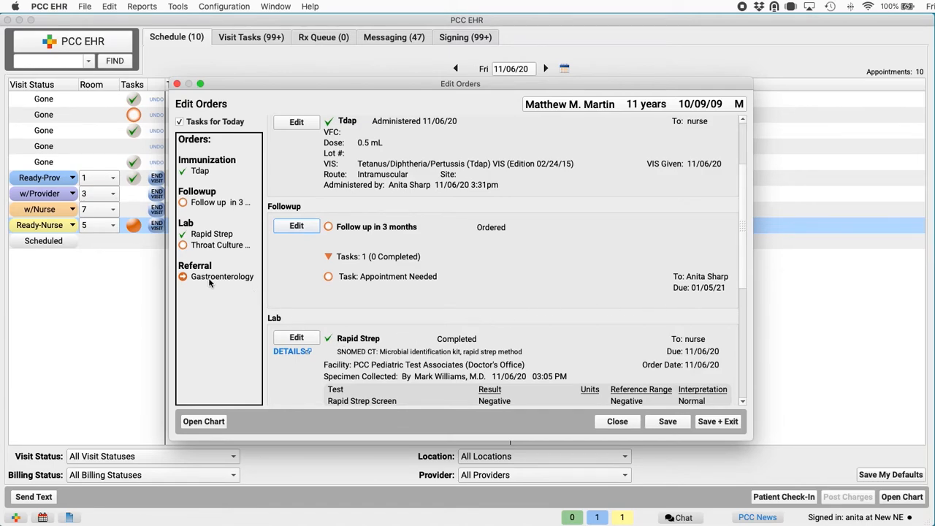
scroll("down", 3)
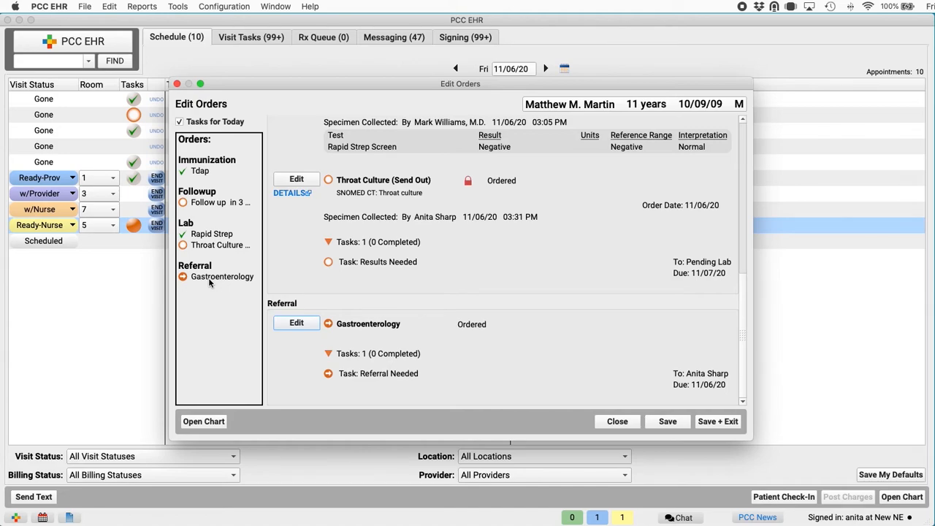
mouse_move(442, 392)
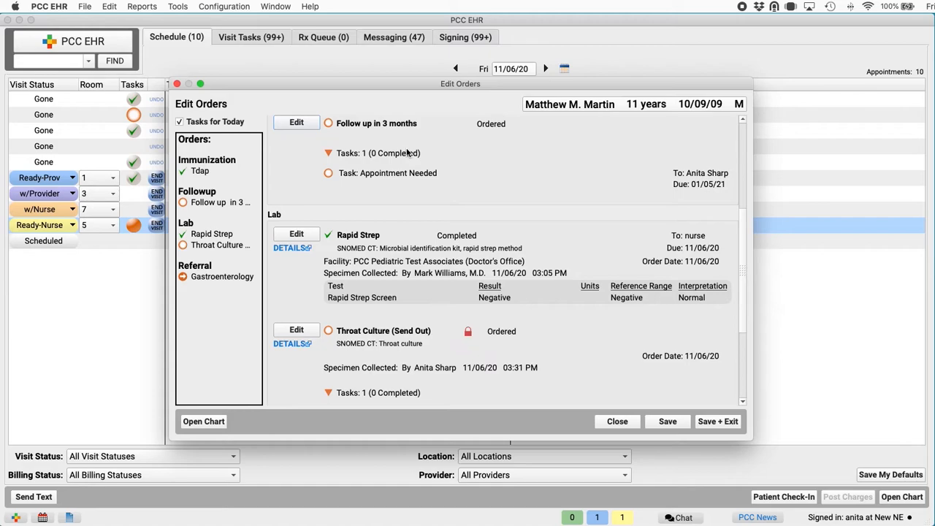
left_click(617, 421)
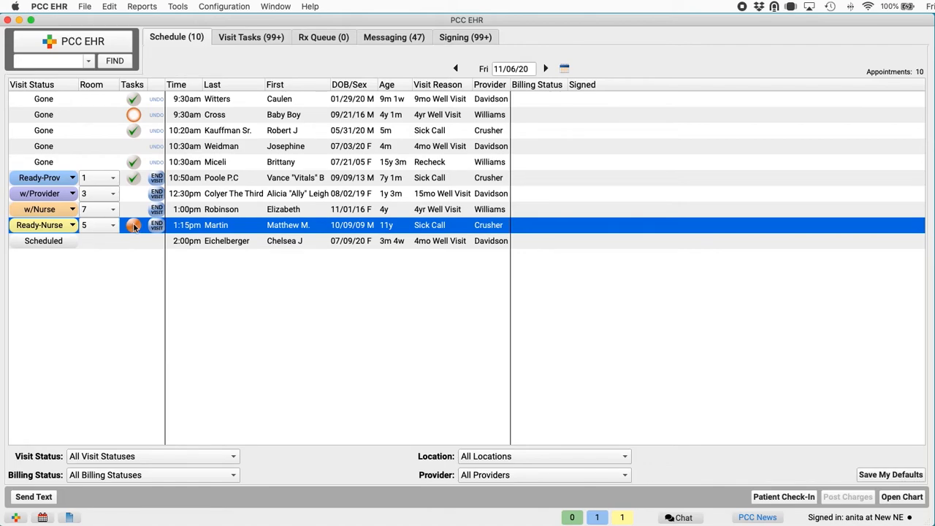
left_click(135, 225)
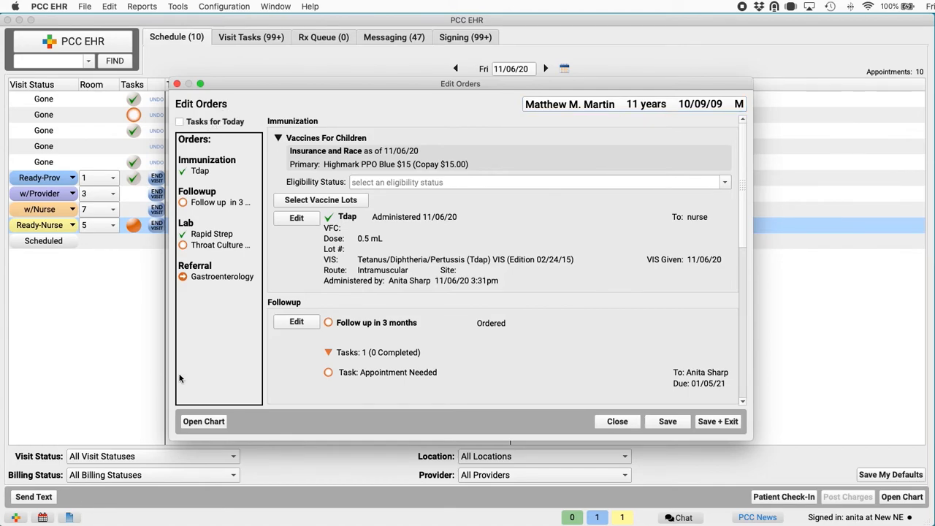
mouse_move(707, 442)
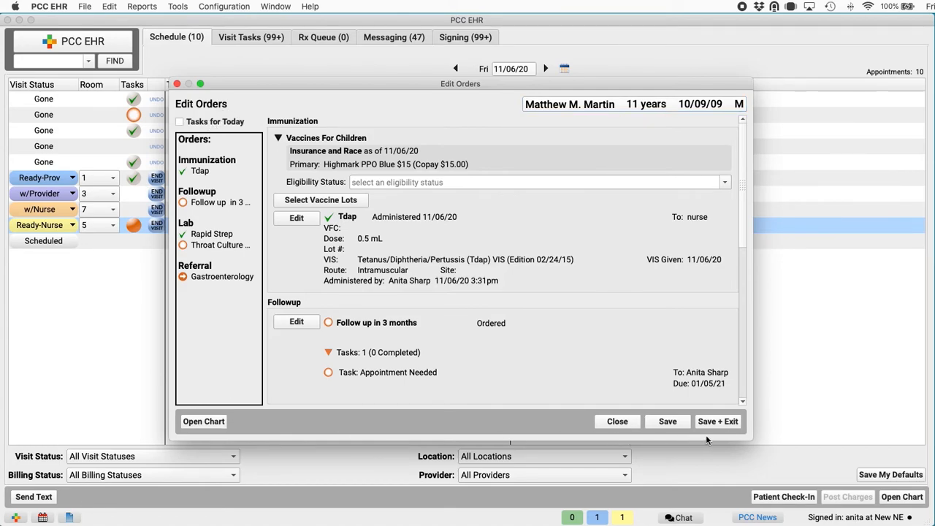
left_click(617, 421)
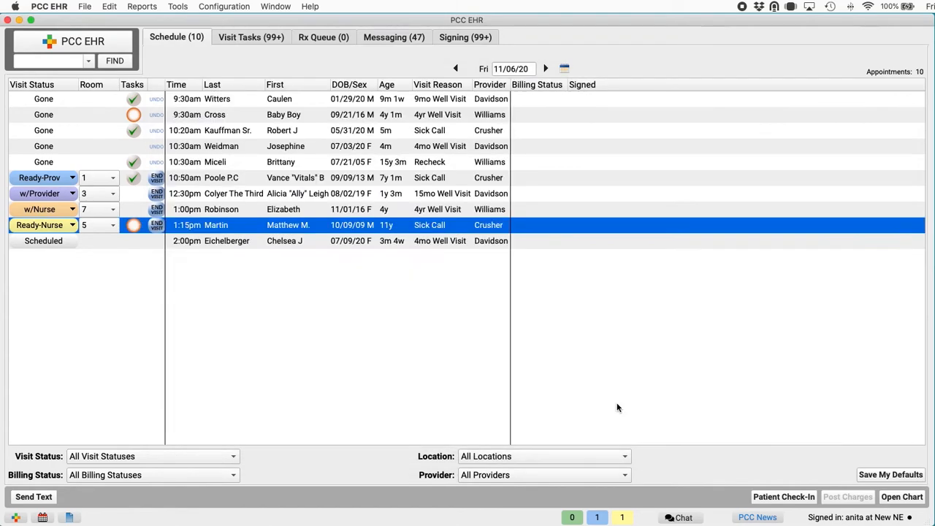
mouse_move(216, 275)
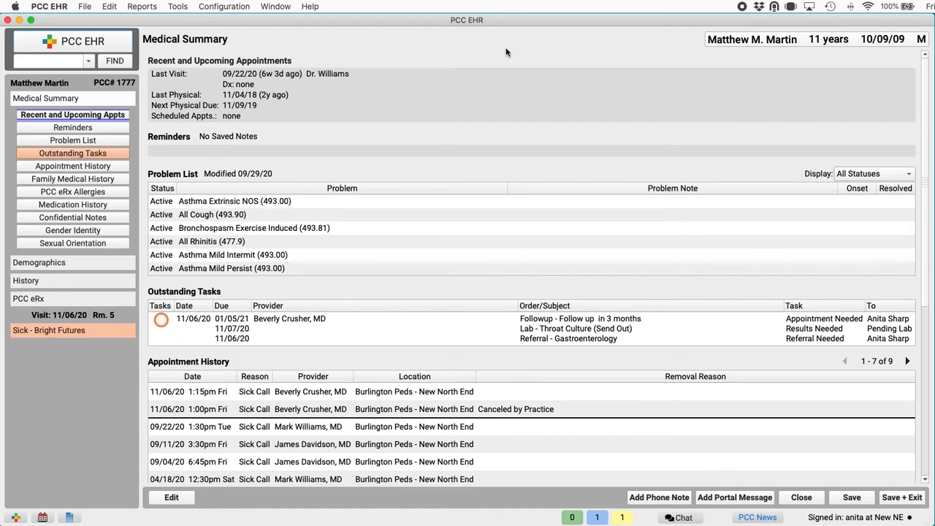
mouse_move(418, 163)
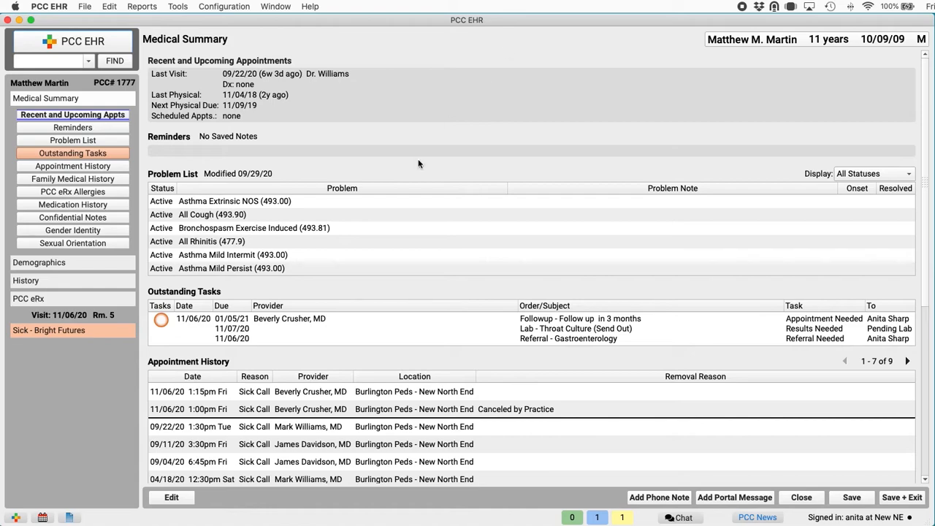
mouse_move(359, 356)
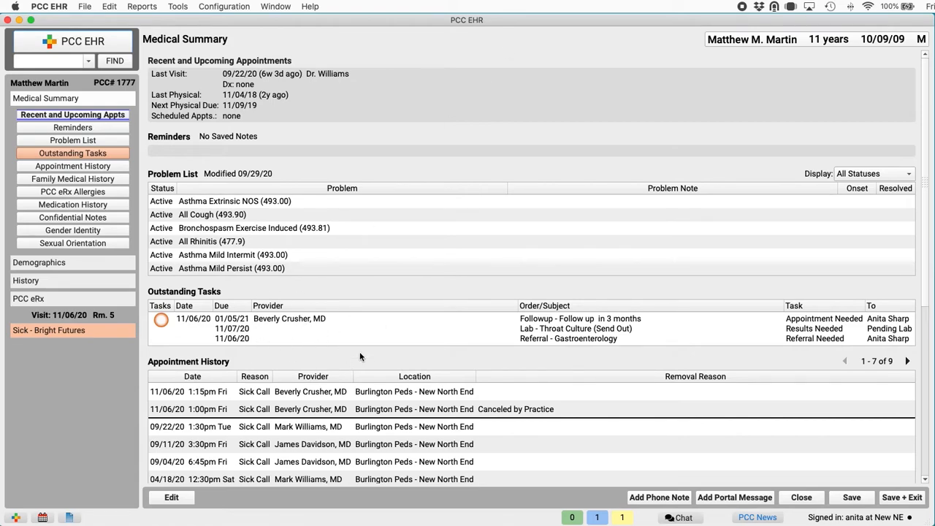
mouse_move(344, 368)
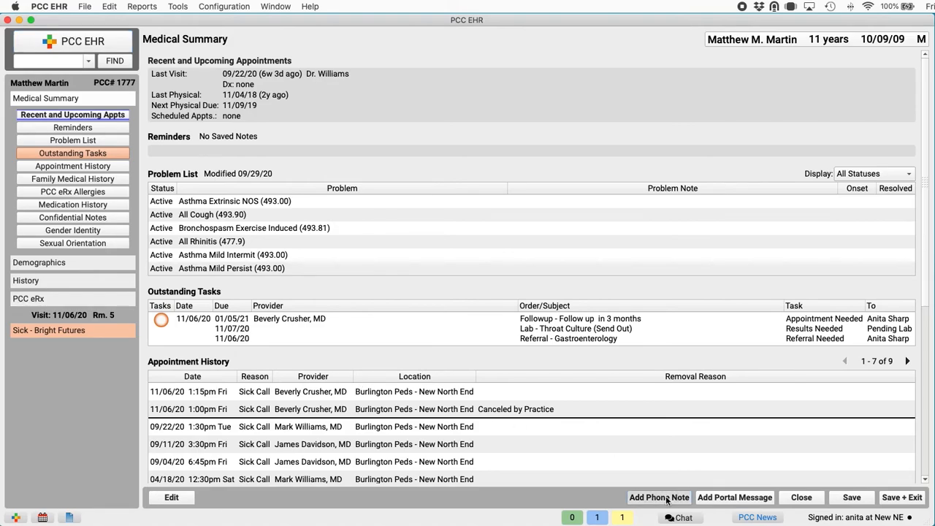
left_click(658, 497)
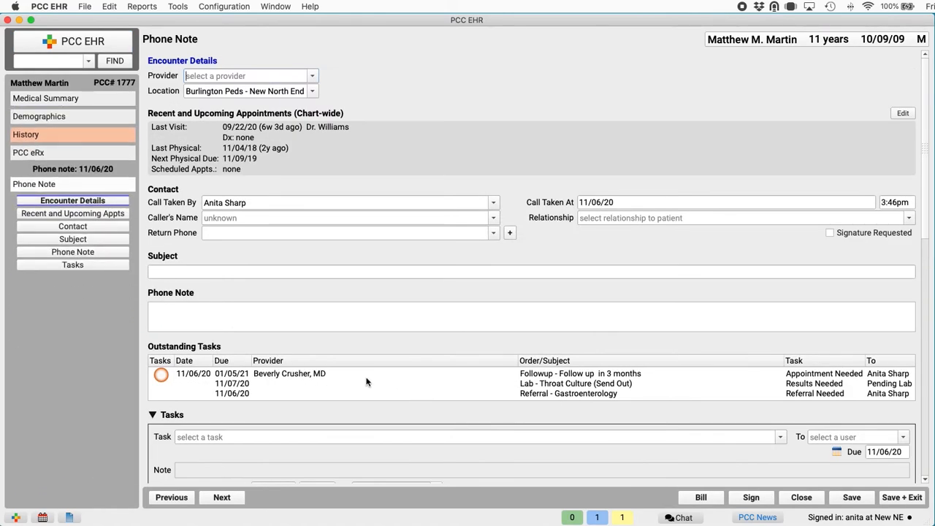
mouse_move(441, 350)
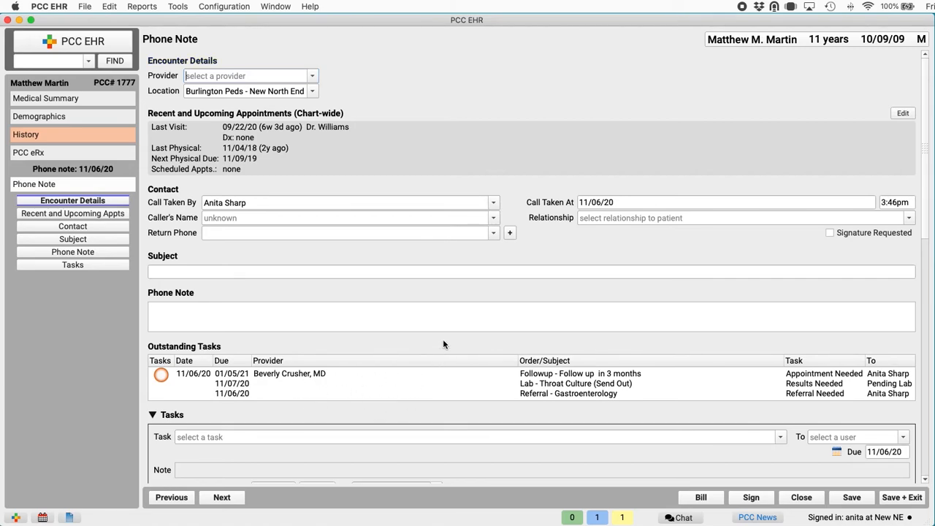
mouse_move(576, 386)
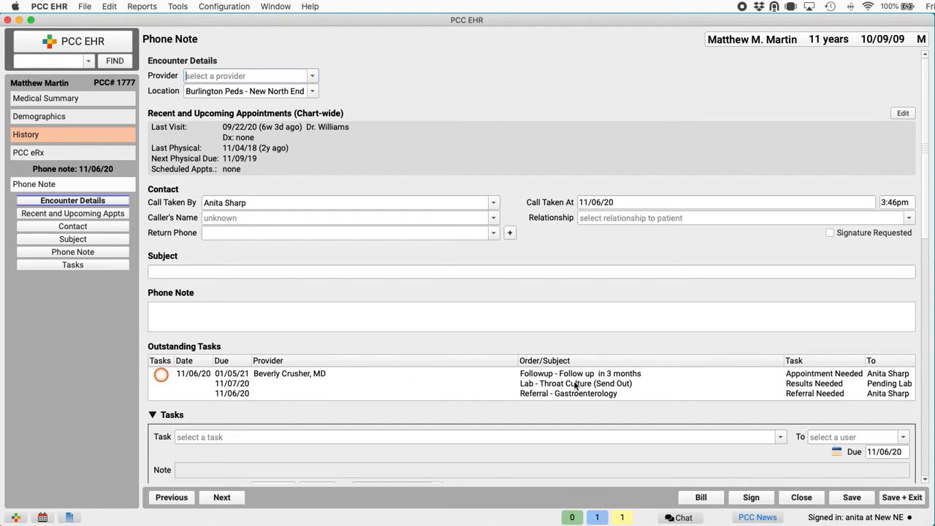
mouse_move(576, 387)
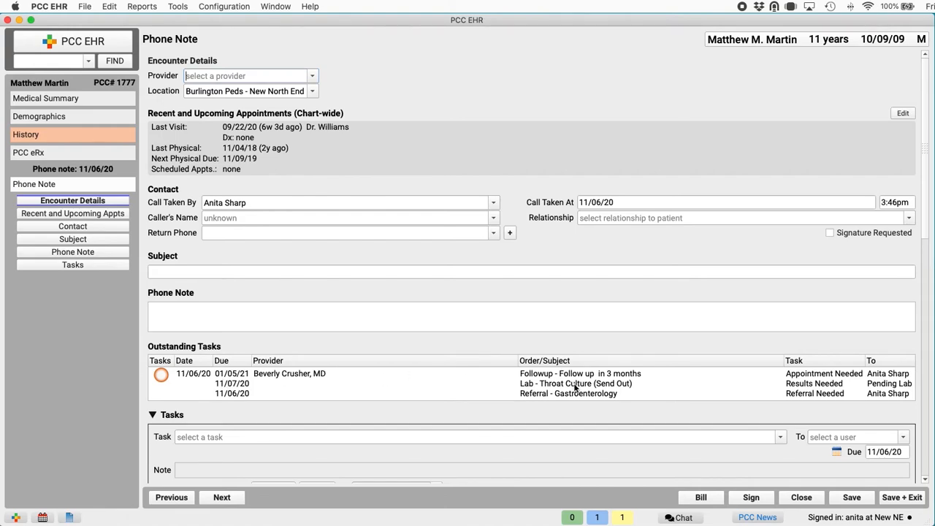
mouse_move(576, 339)
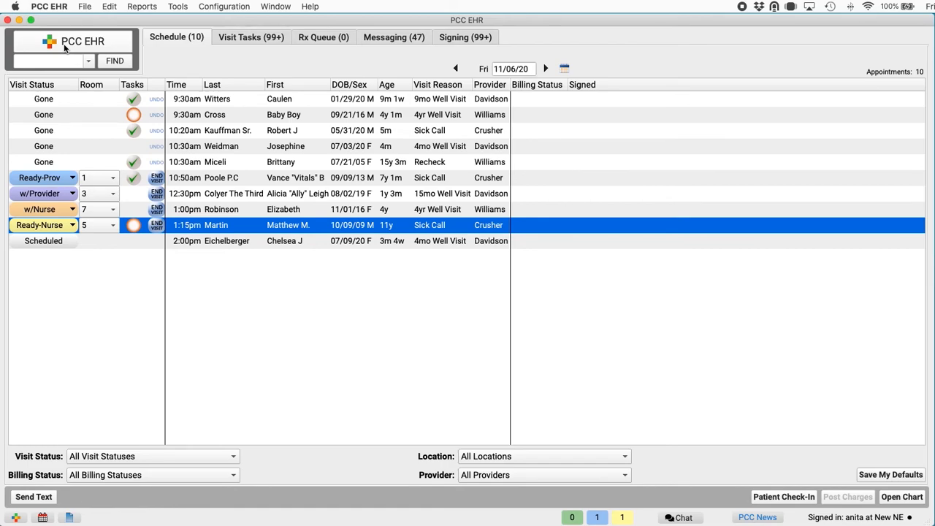
mouse_move(257, 54)
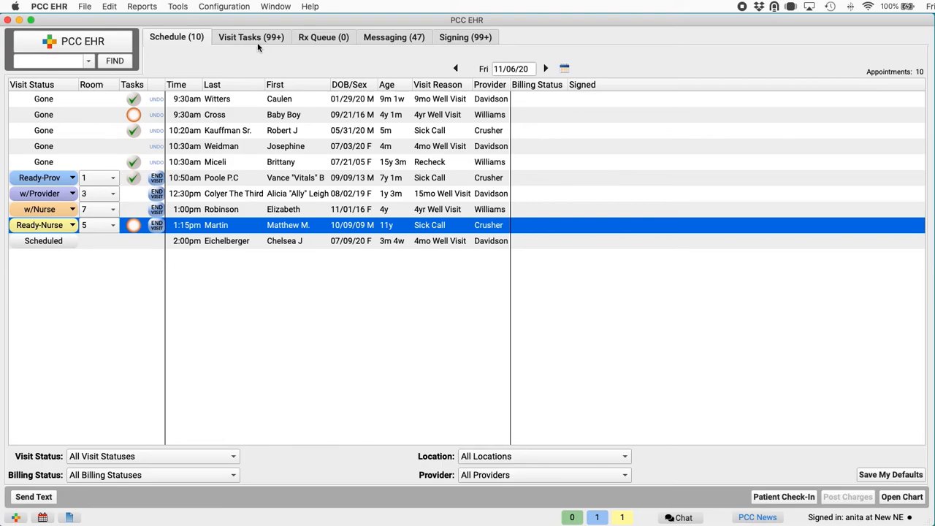
mouse_move(254, 44)
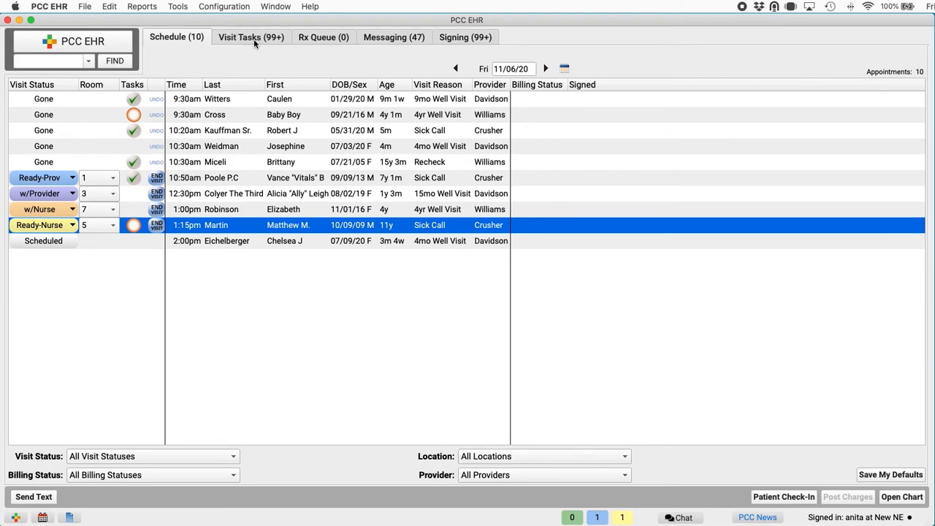
left_click(251, 38)
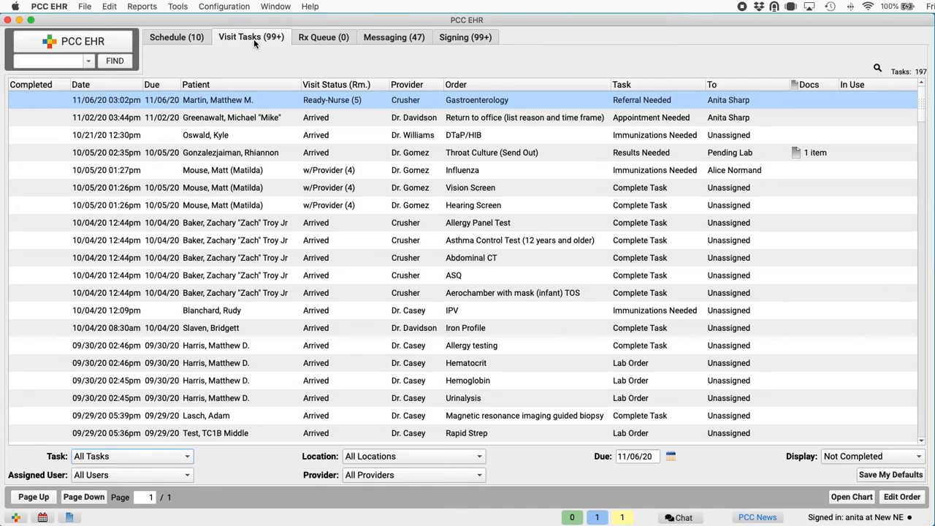
mouse_move(263, 18)
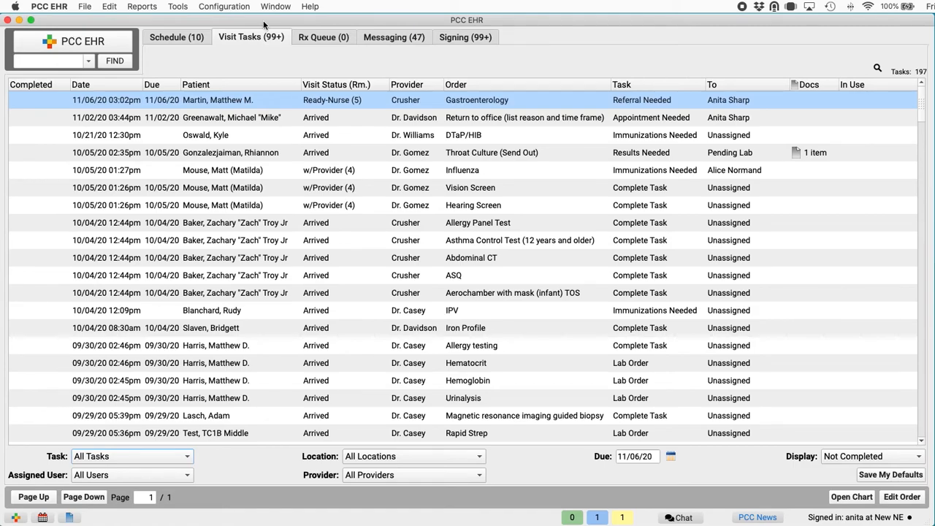
mouse_move(292, 479)
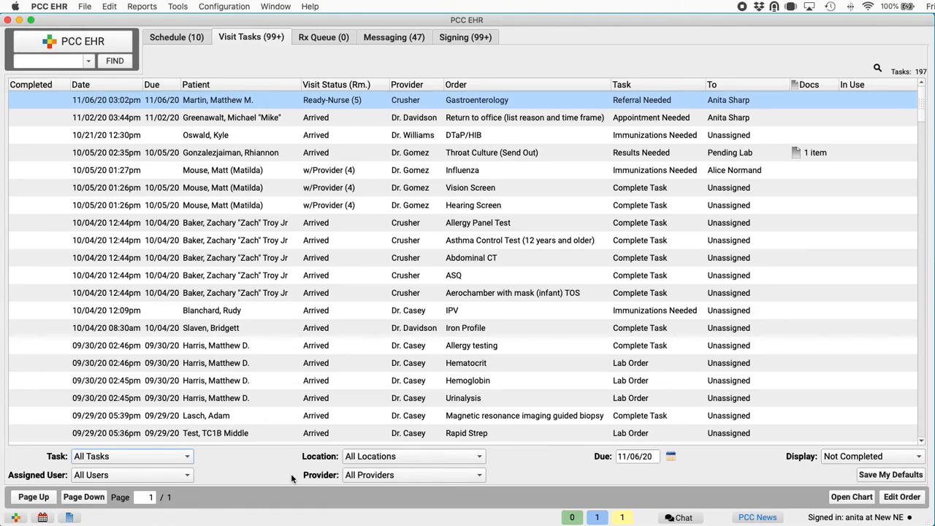
Filter the queue to Referral Needed tasks and save that filter as my default view
left_click(132, 456)
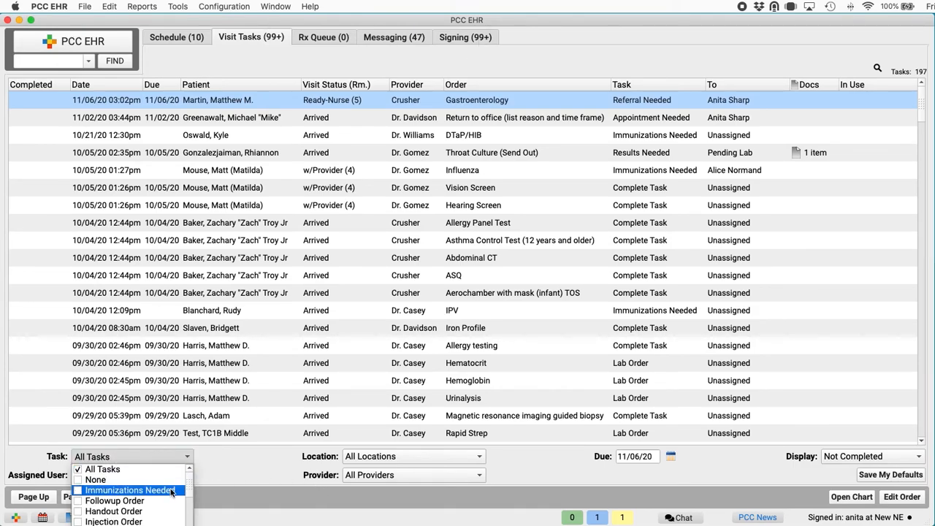
scroll("down", 3)
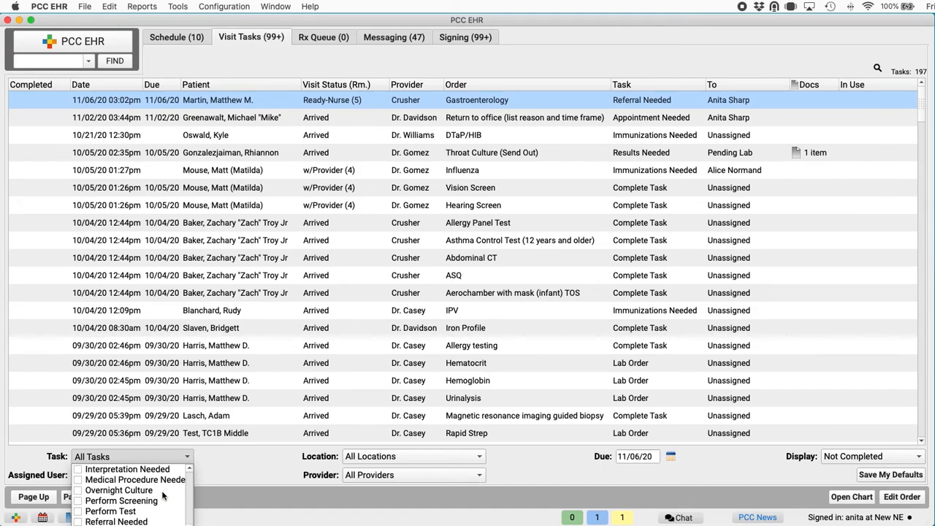
left_click(115, 520)
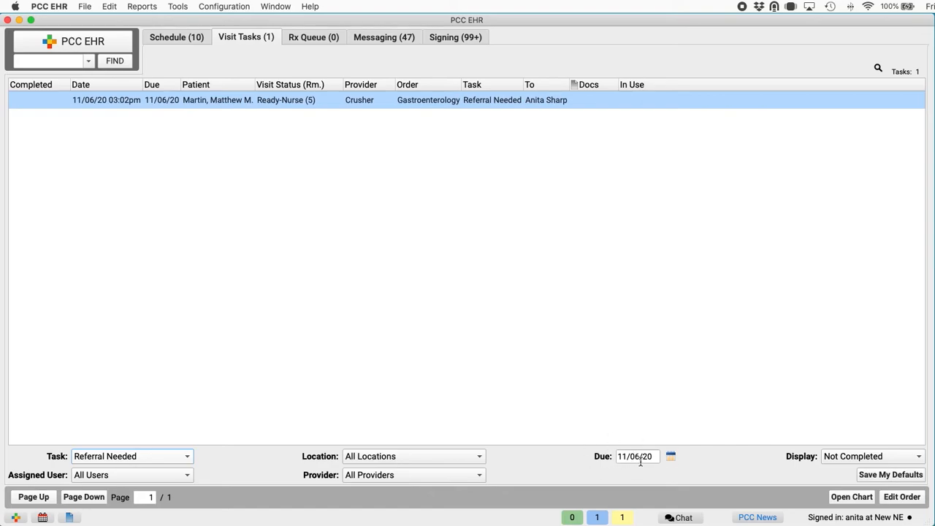
mouse_move(660, 474)
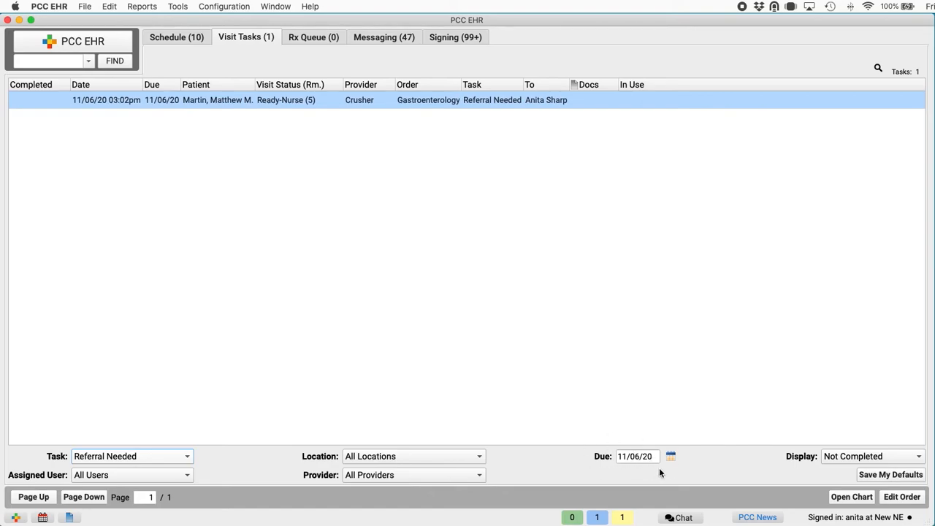
mouse_move(875, 494)
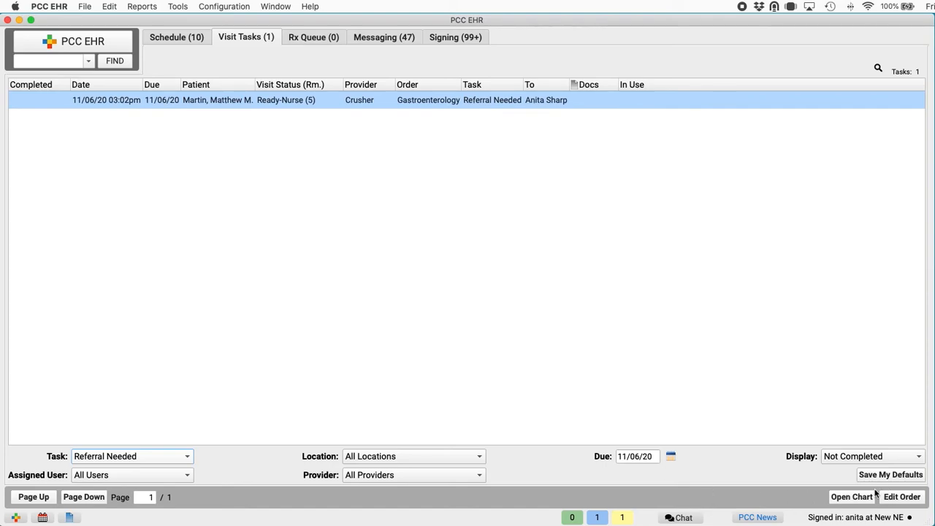
left_click(891, 475)
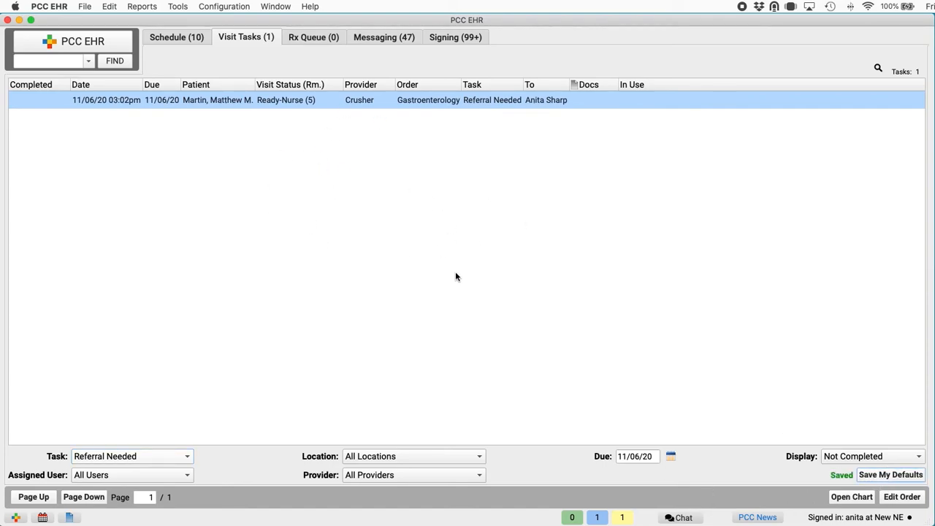
mouse_move(409, 248)
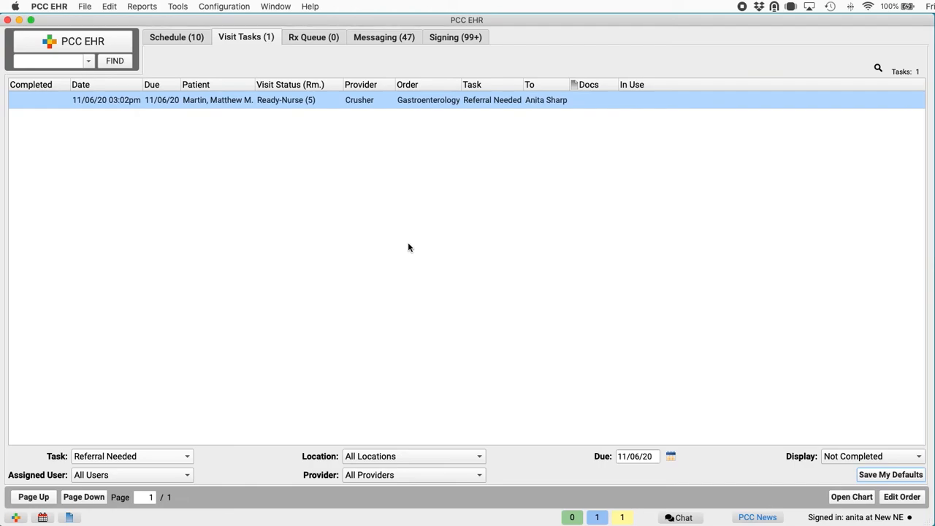
left_click(142, 5)
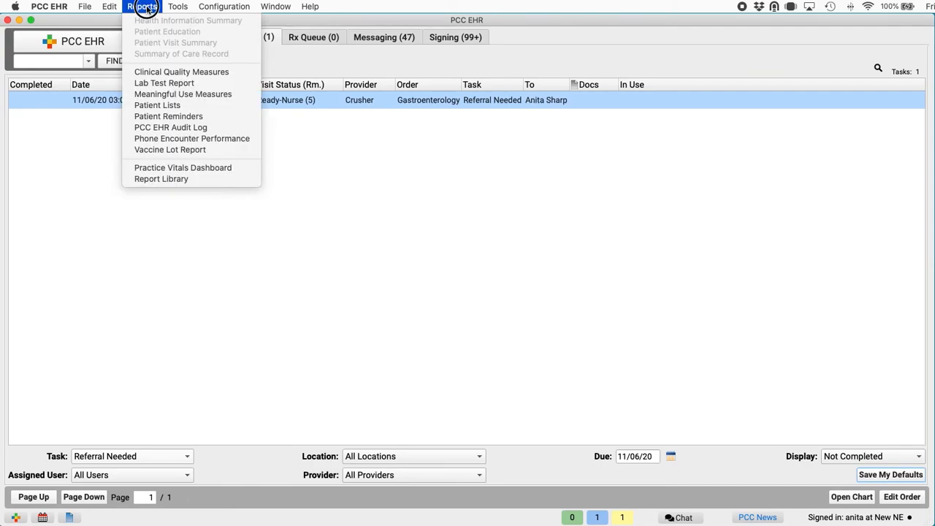
left_click(161, 178)
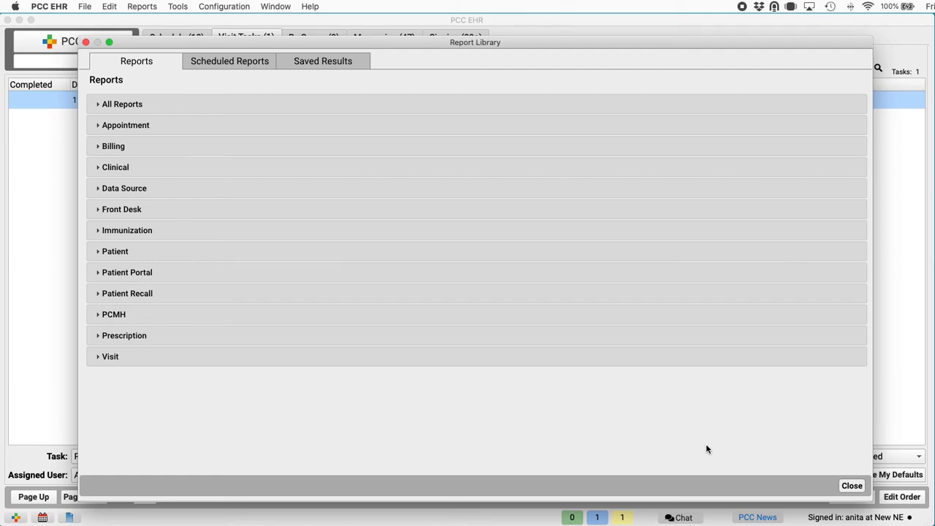
left_click(122, 104)
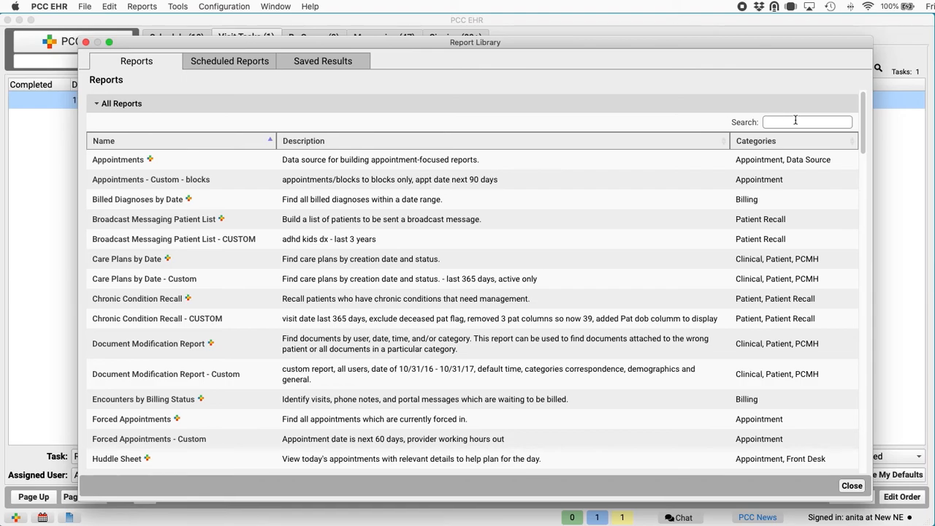
type("order")
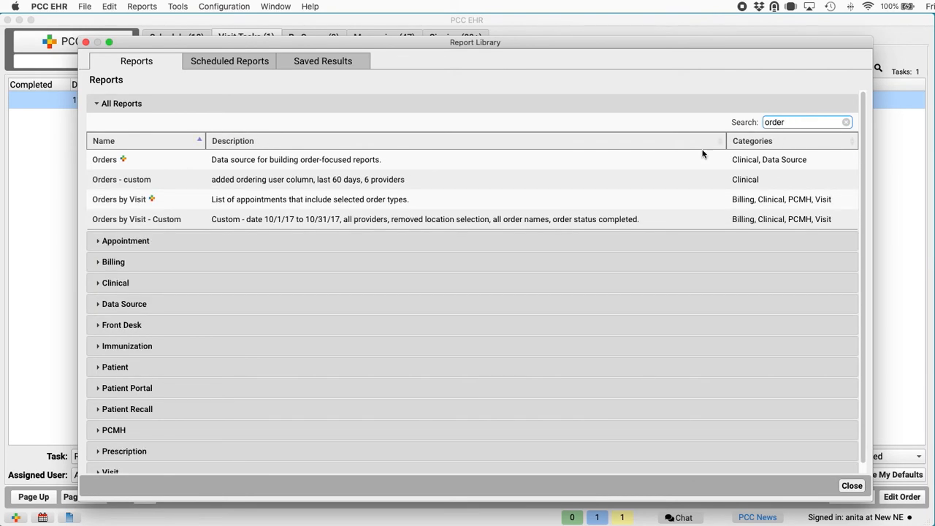
mouse_move(509, 313)
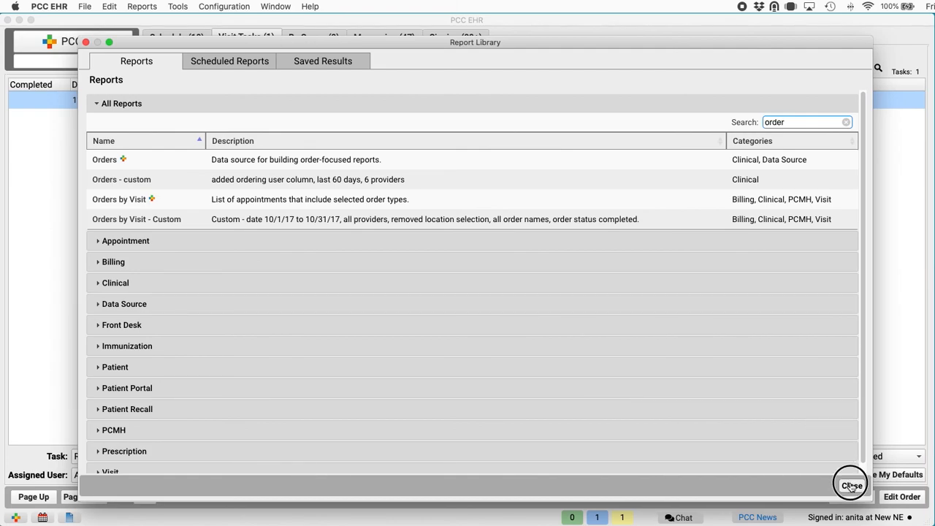
left_click(851, 485)
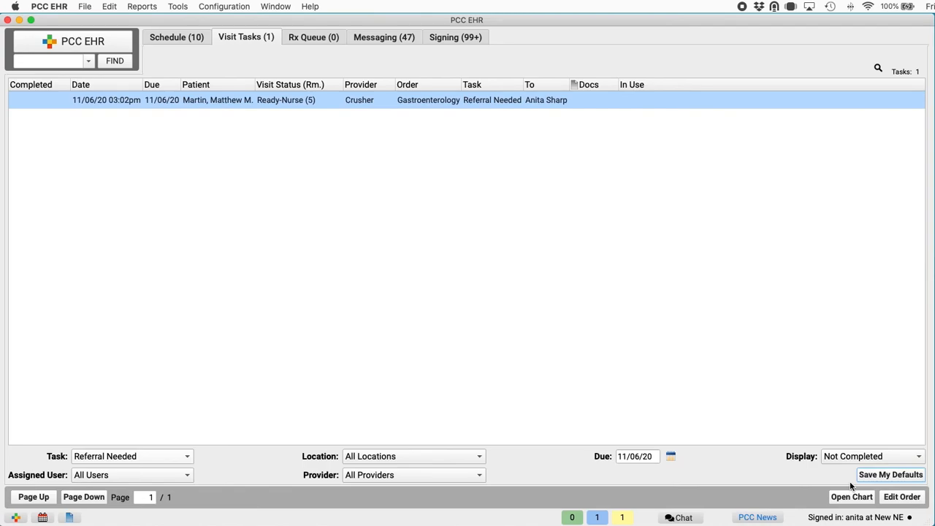